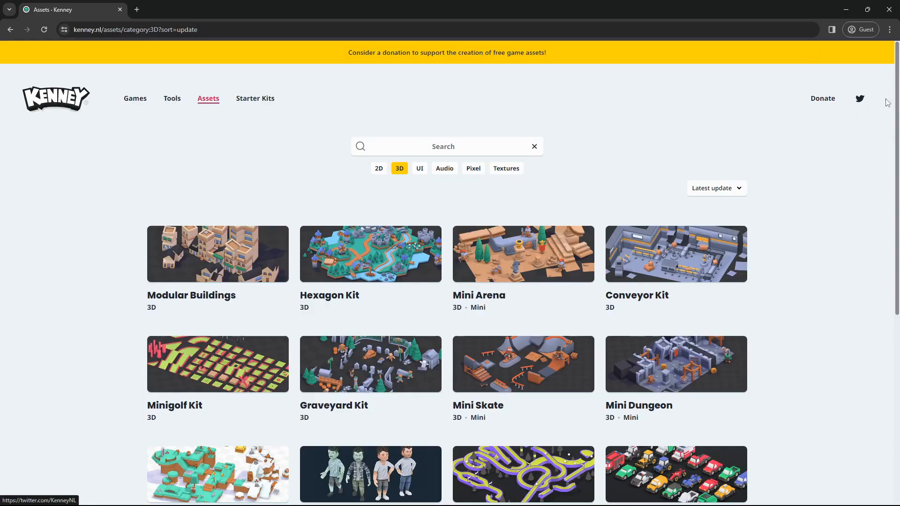
# Scroll the Kenney 3D asset kits list and move to page 2.
pyautogui.scroll(-3)
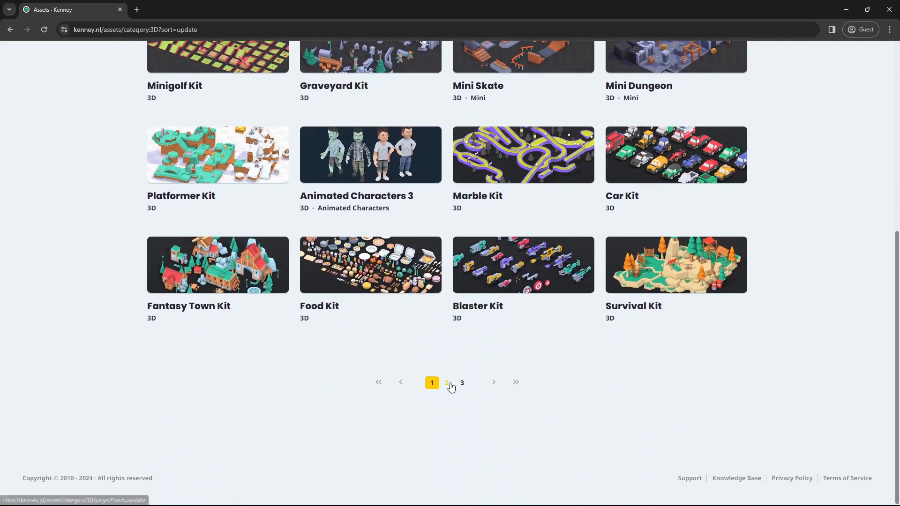
pyautogui.click(447, 382)
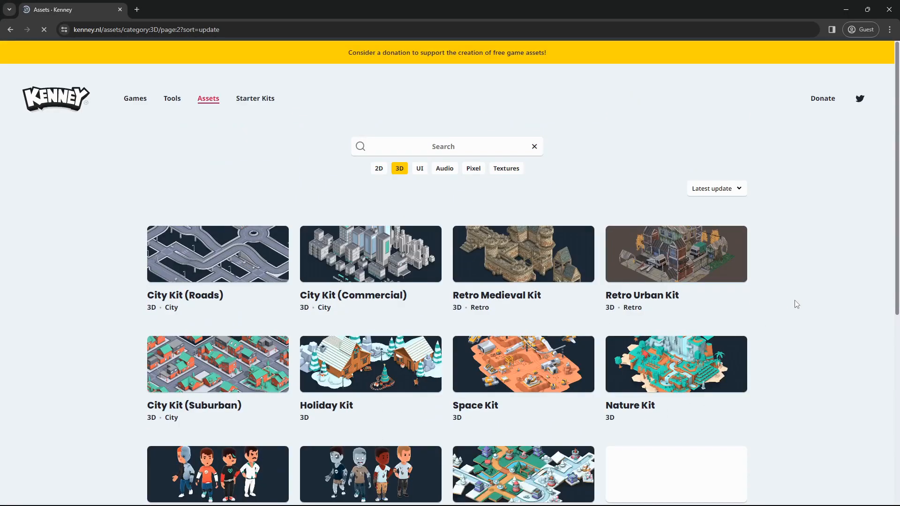
pyautogui.scroll(-3)
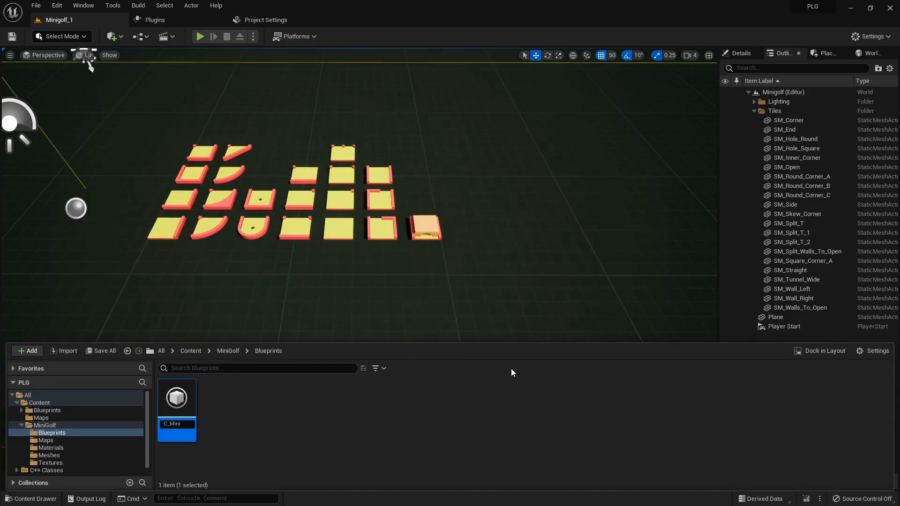
# Open the C_MiniGolf asset from the MiniGolf > Blueprints folder in its editor.
pyautogui.doubleClick(176, 397)
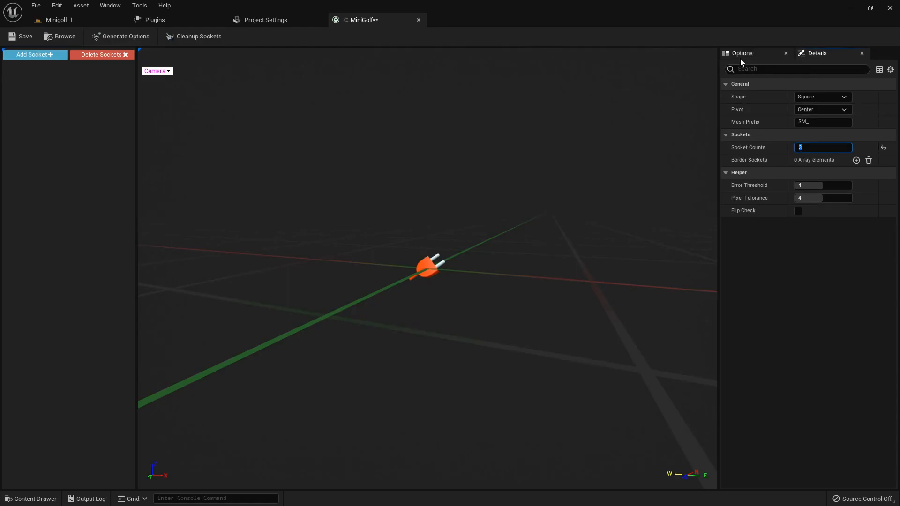
# On the Options tab, generate options from the selected minigolf tile meshes, creating SM_Open.
pyautogui.click(31, 498)
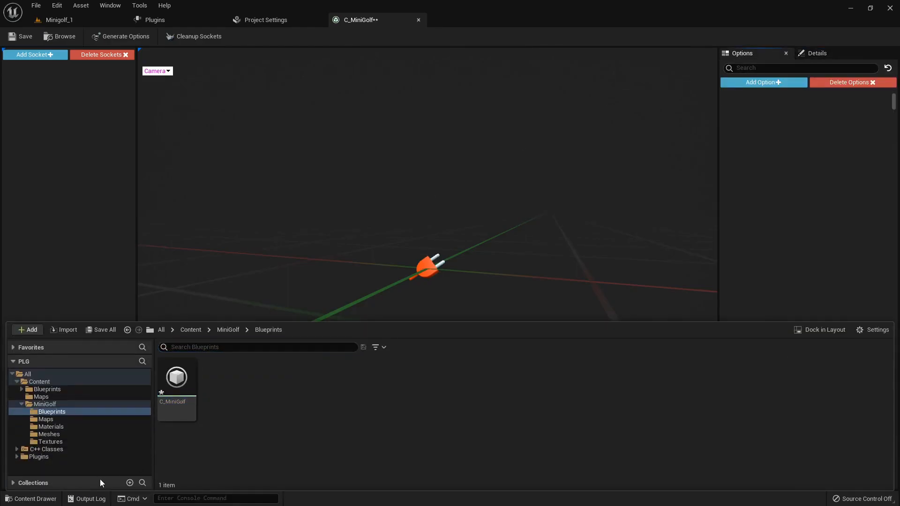
pyautogui.click(56, 19)
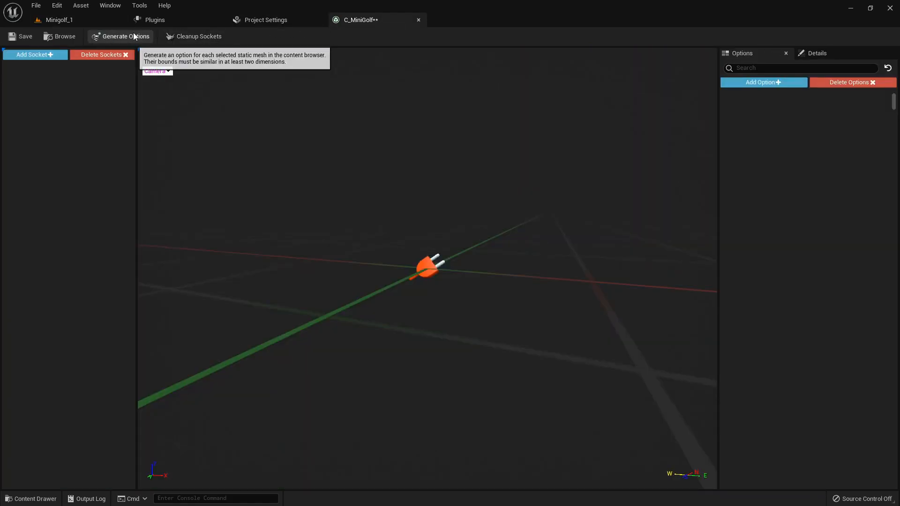
pyautogui.click(120, 36)
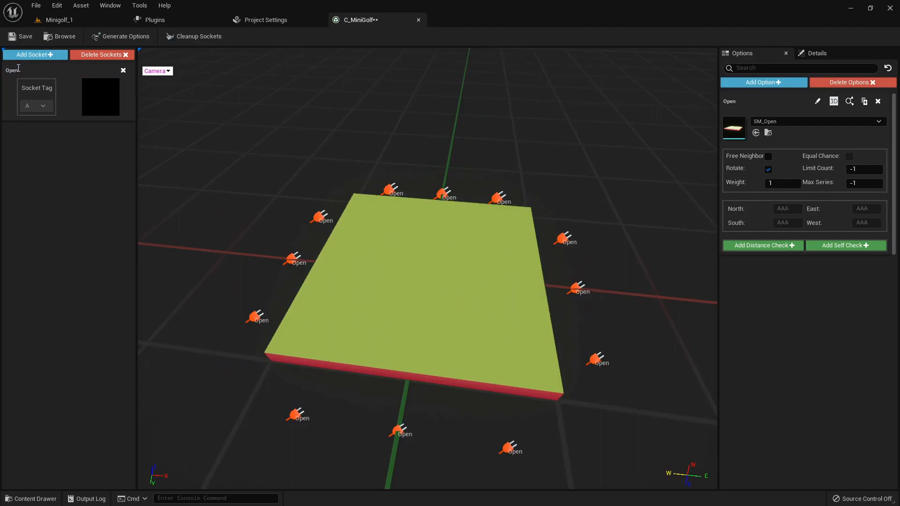
pyautogui.moveTo(57, 19)
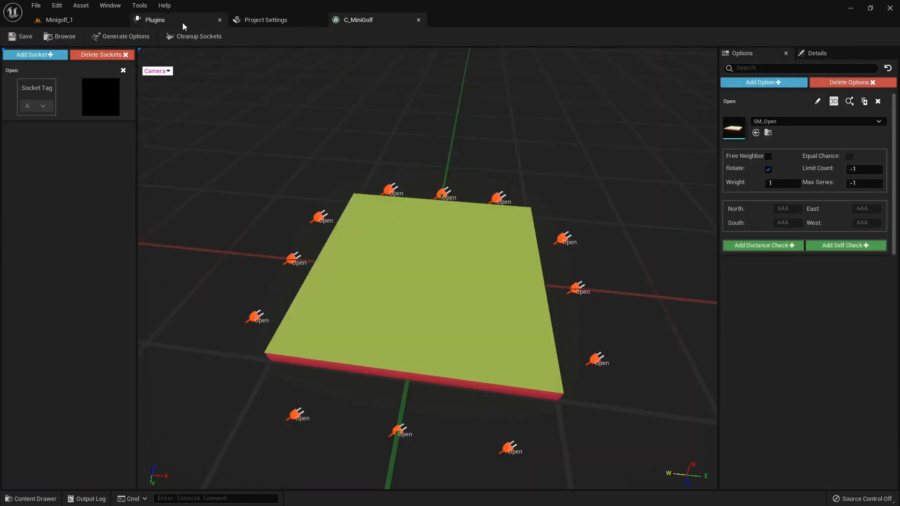
# Auto-generate the Corner tile's sockets and colour the Open socket type green.
pyautogui.click(763, 82)
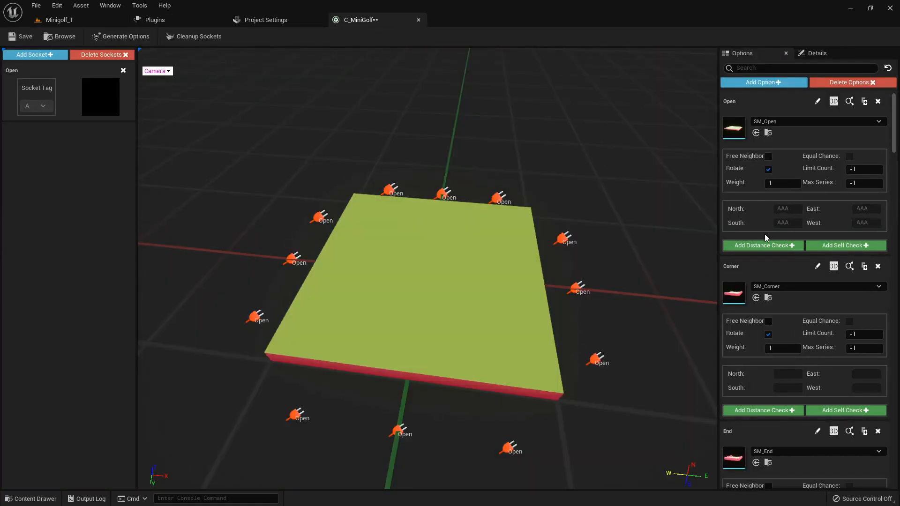
pyautogui.click(849, 266)
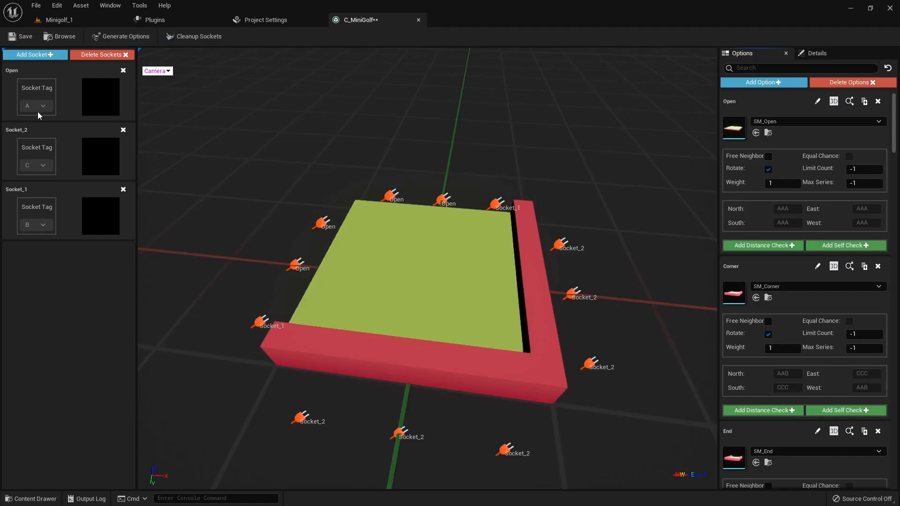
pyautogui.click(100, 96)
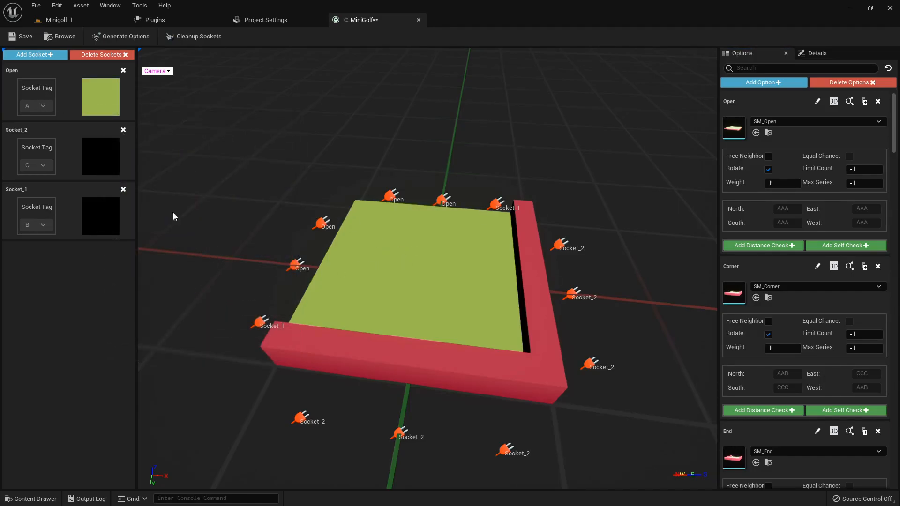
# Rename Socket_2 to Close coloured red, and Socket_1 to Close_Half, picking its colour.
pyautogui.doubleClick(20, 130)
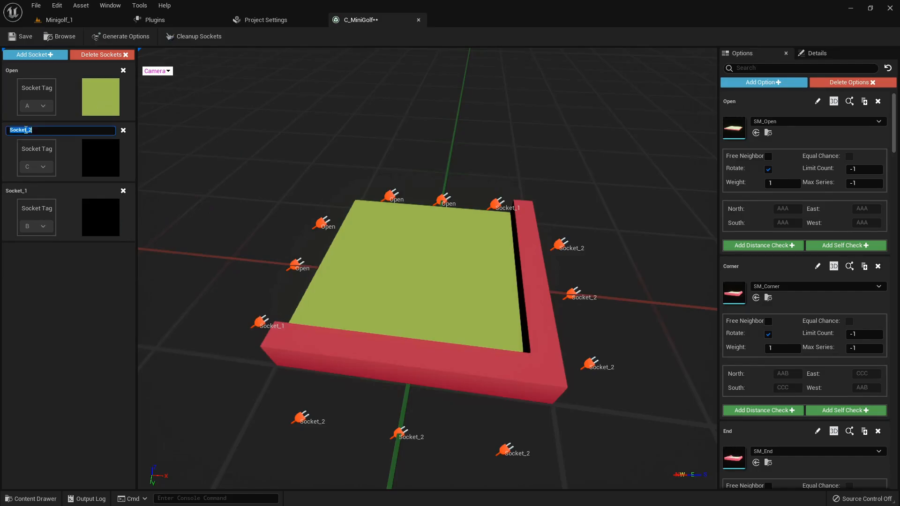
pyautogui.write('Close')
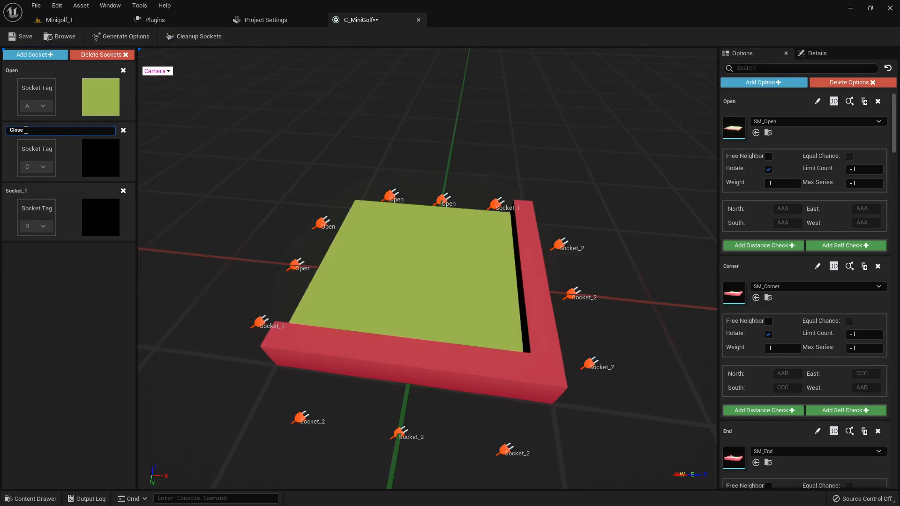
pyautogui.click(100, 158)
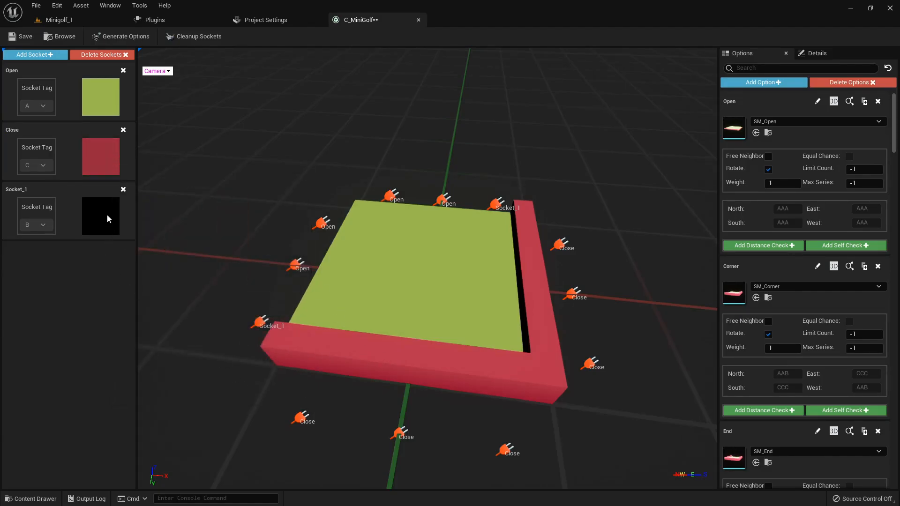
pyautogui.doubleClick(23, 189)
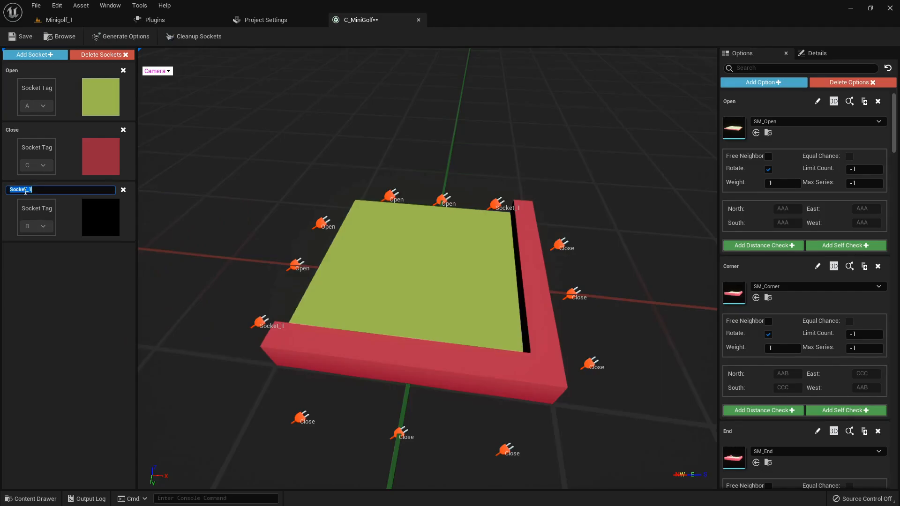
pyautogui.write('Close')
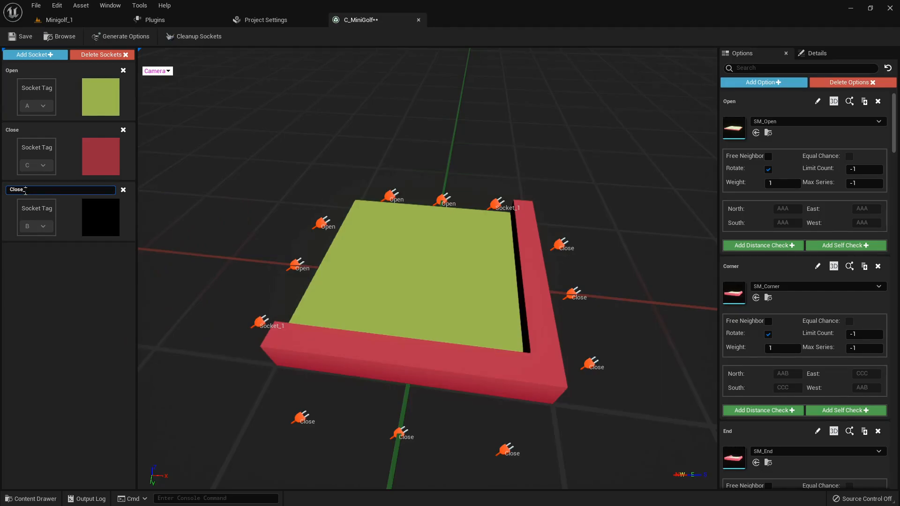
pyautogui.write('Half')
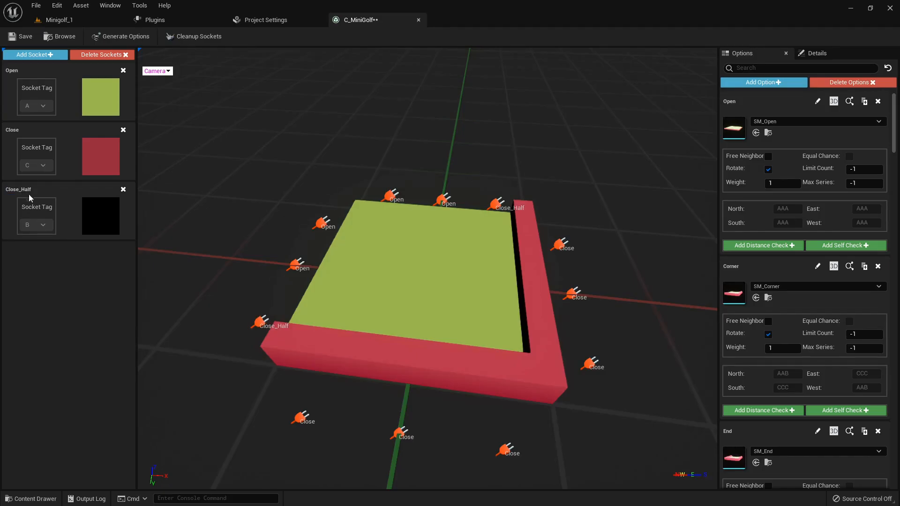
pyautogui.click(100, 216)
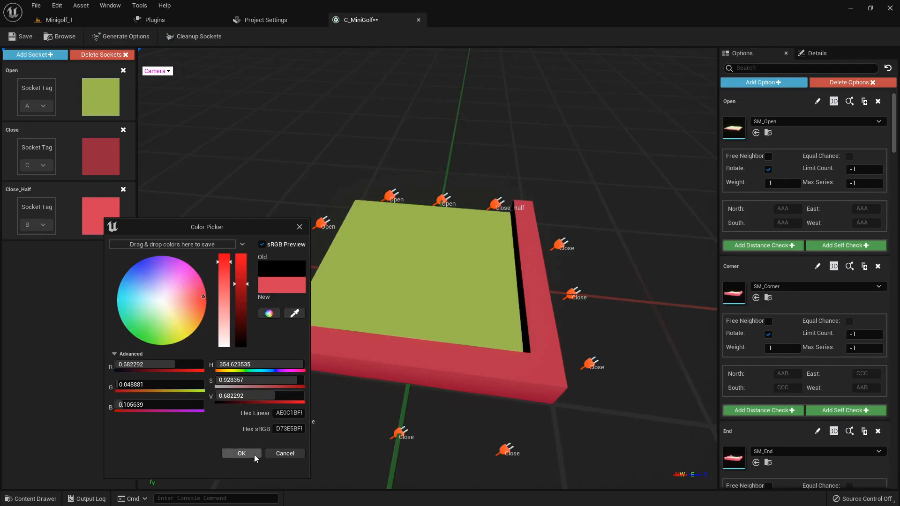
# Confirm pink Close_Half, auto-generate End and Hole_Round sockets, and delete extra socket types.
pyautogui.click(241, 453)
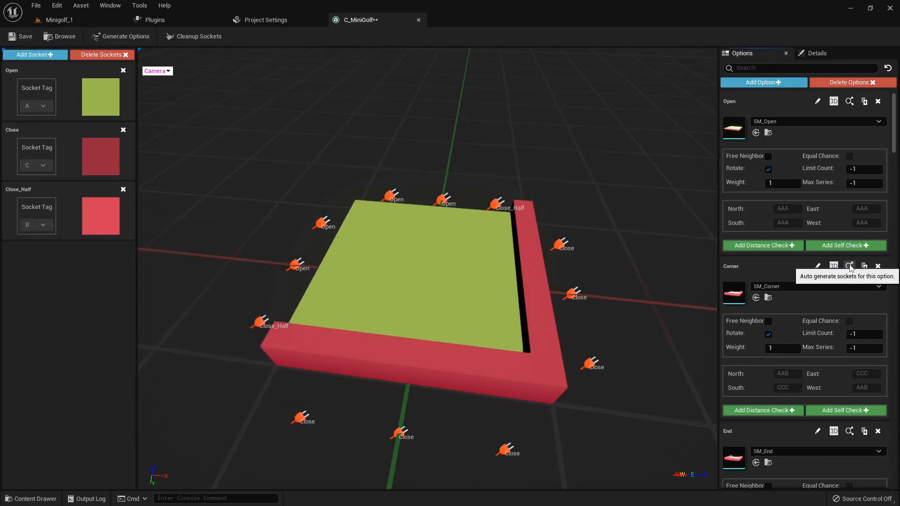
pyautogui.click(850, 266)
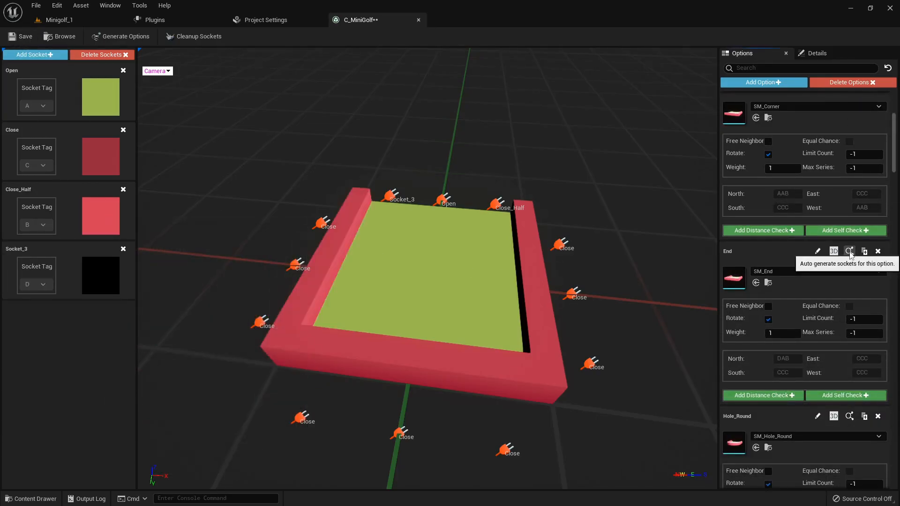
pyautogui.moveTo(64, 274)
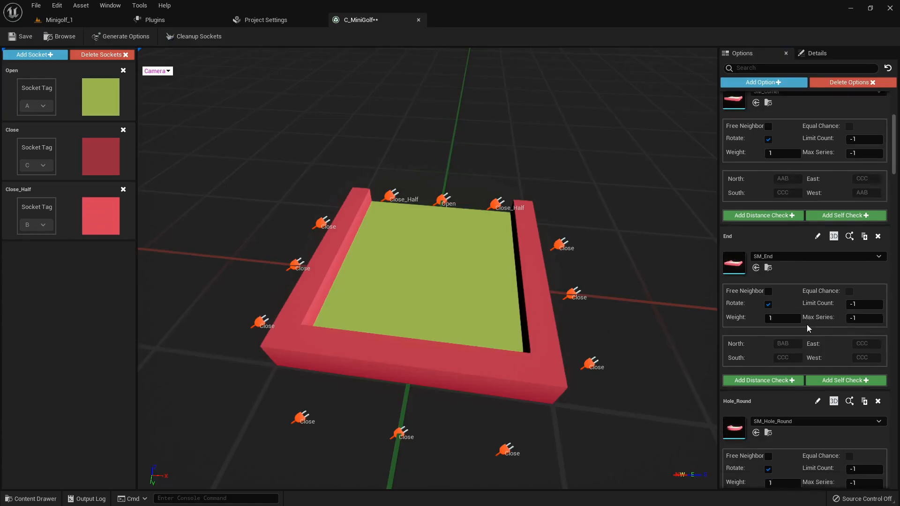
pyautogui.click(850, 266)
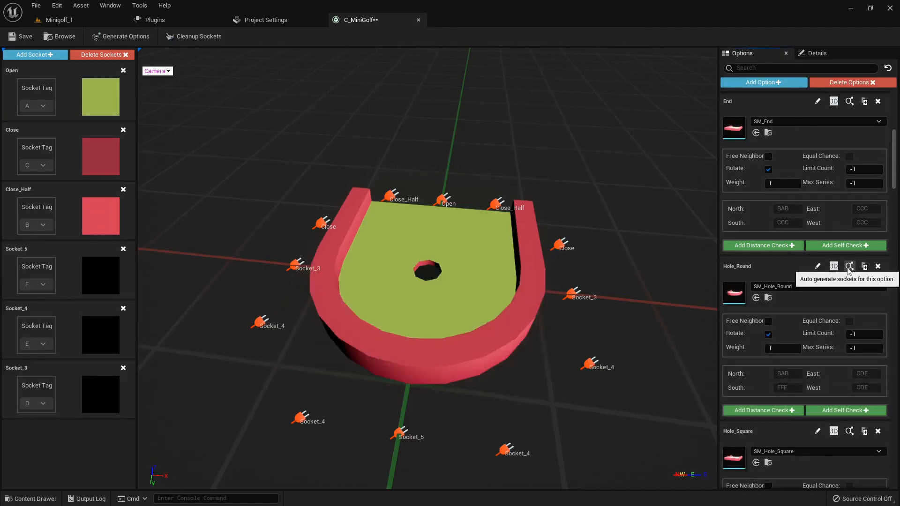
pyautogui.moveTo(342, 249)
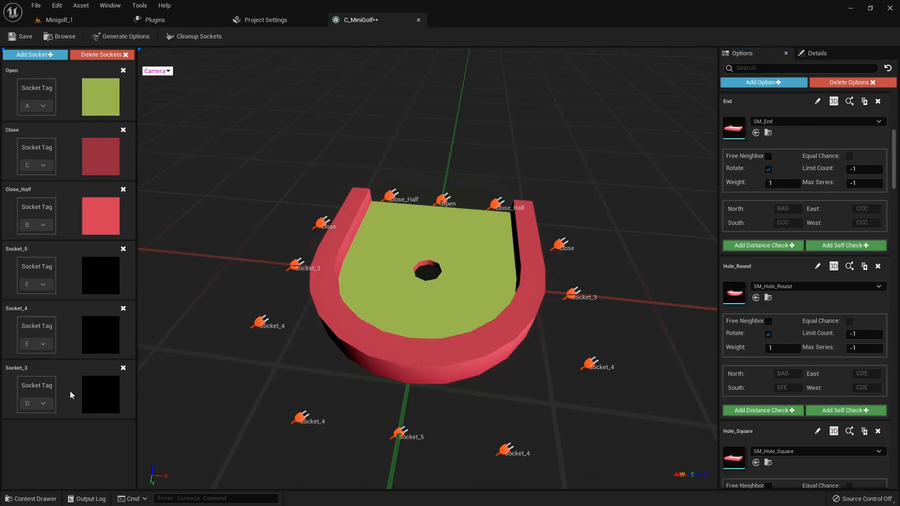
pyautogui.click(123, 368)
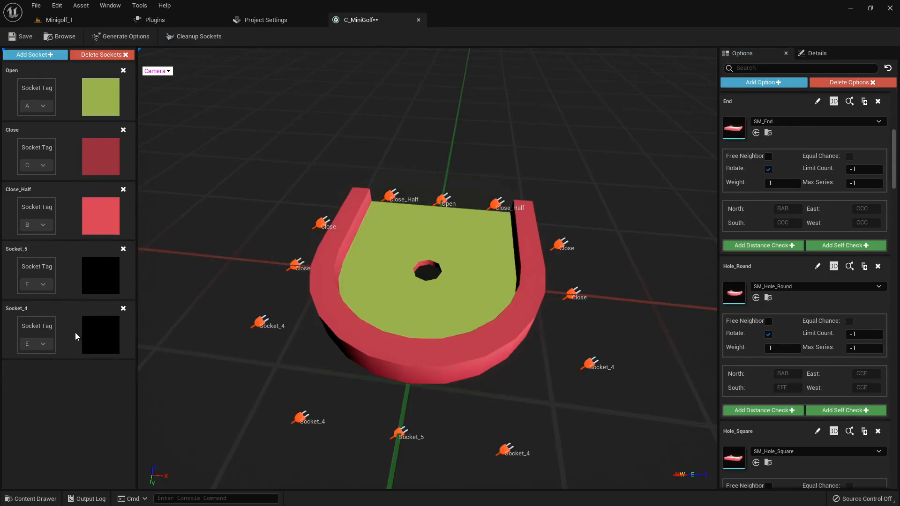
pyautogui.click(123, 308)
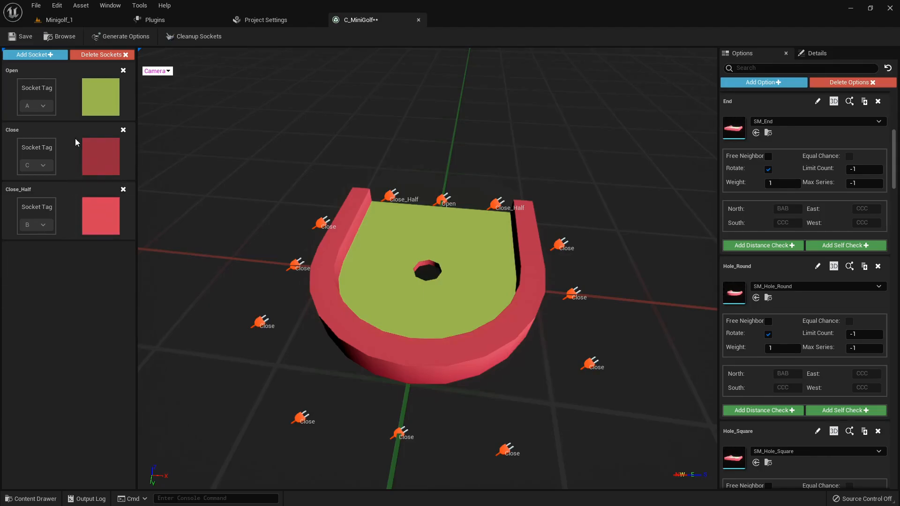
pyautogui.scroll(-3)
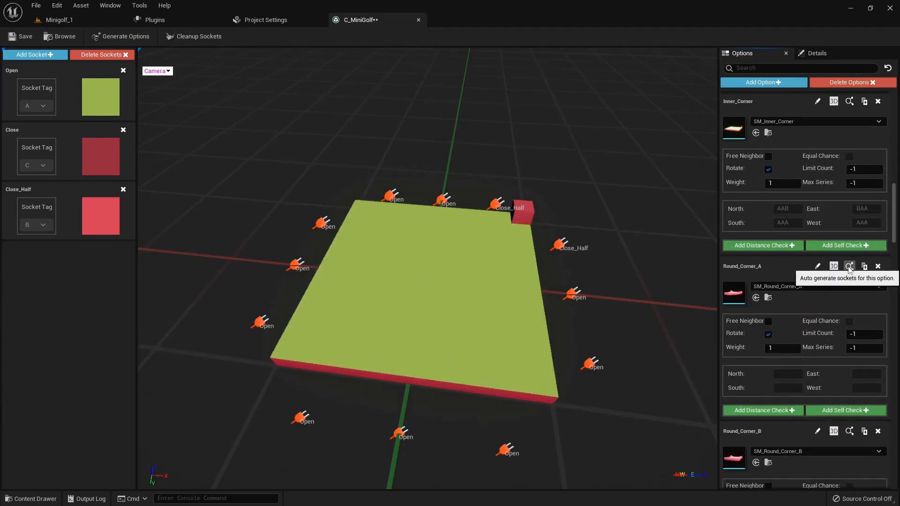
# Generate socket codes for Round_Corner_A and Split_T, merging extra Socket_5 into Close.
pyautogui.click(849, 266)
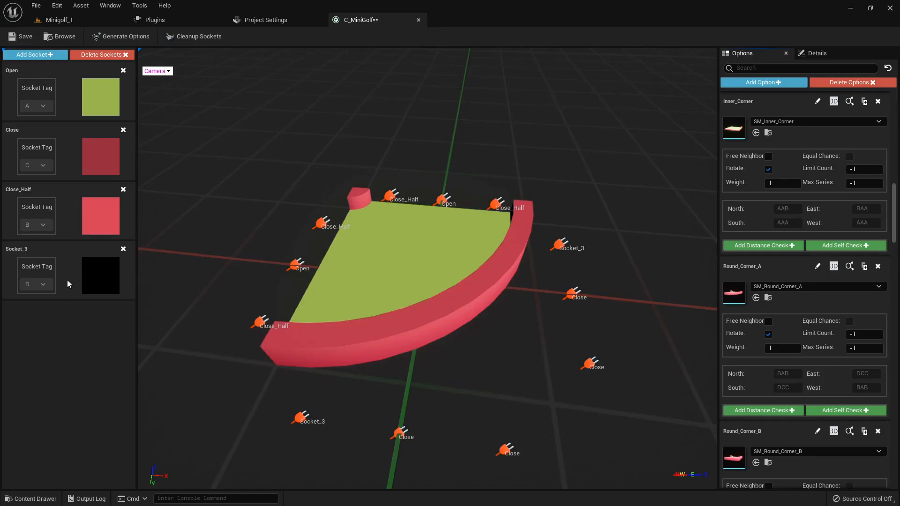
pyautogui.click(123, 248)
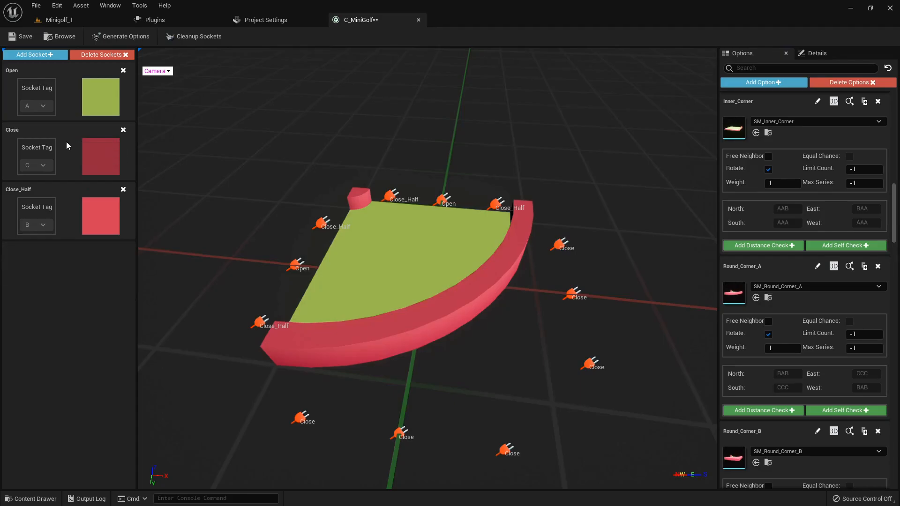
pyautogui.scroll(-3)
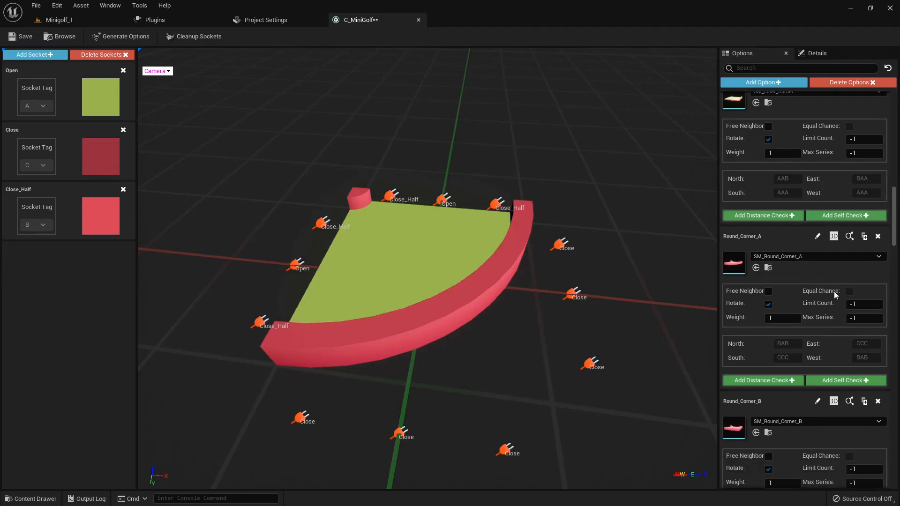
pyautogui.scroll(-3)
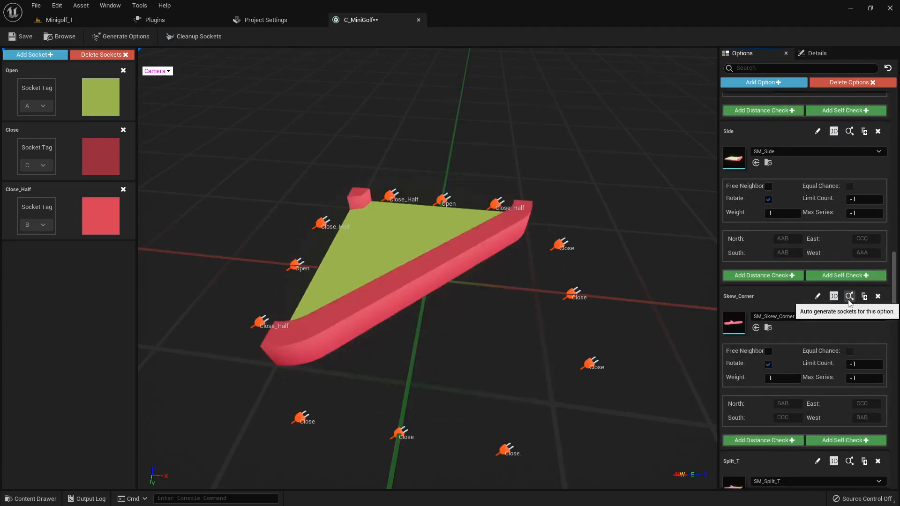
pyautogui.scroll(-3)
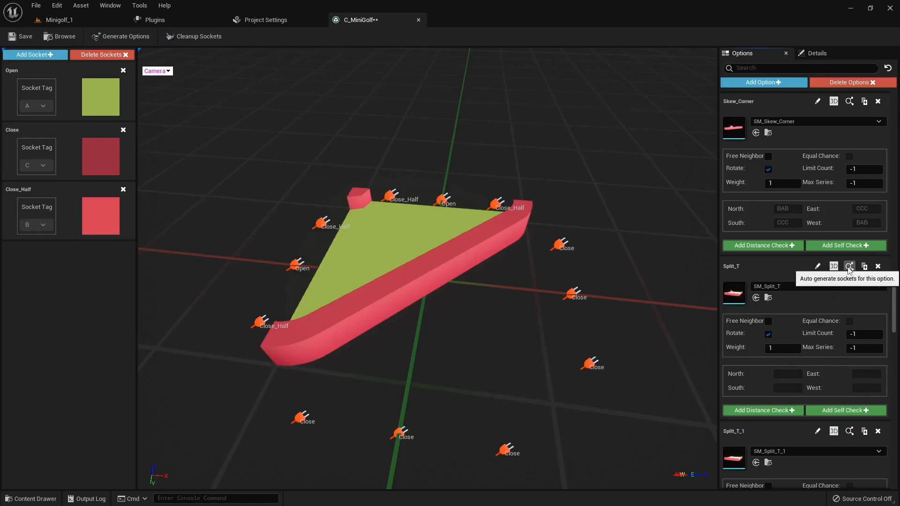
pyautogui.click(850, 265)
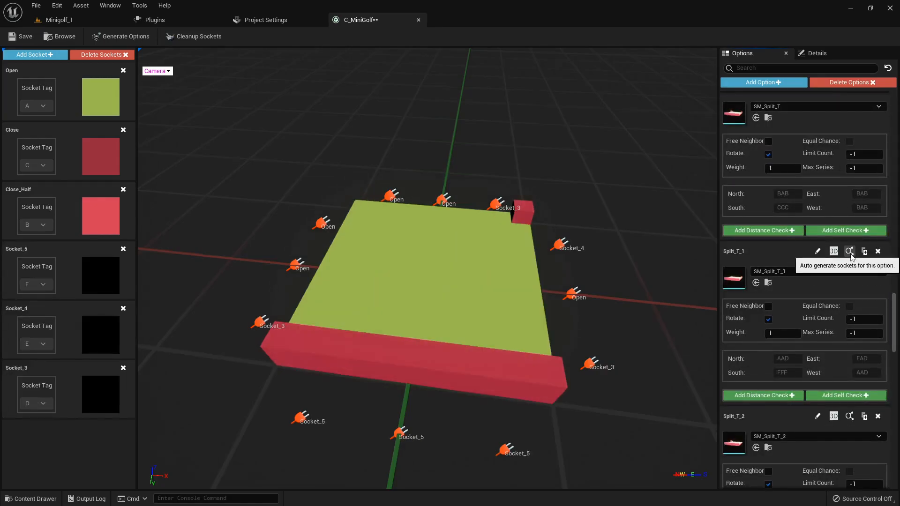
pyautogui.moveTo(100, 332)
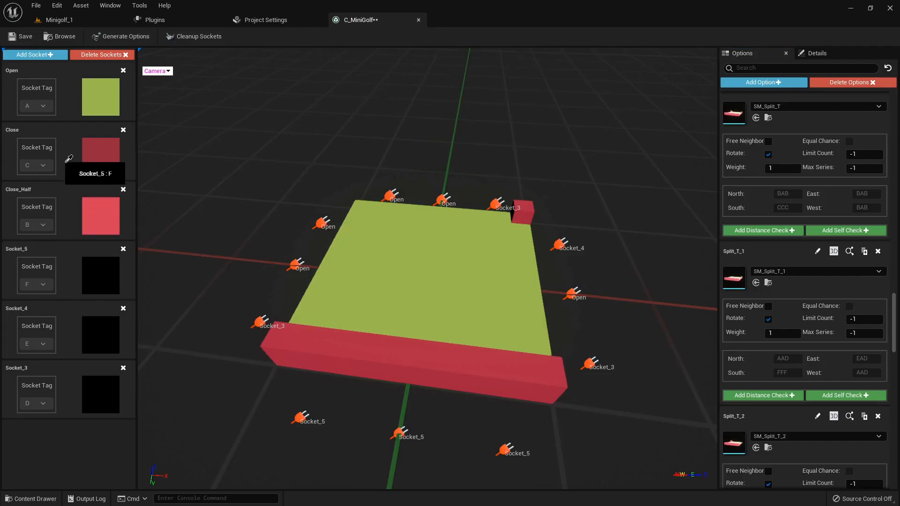
pyautogui.click(123, 249)
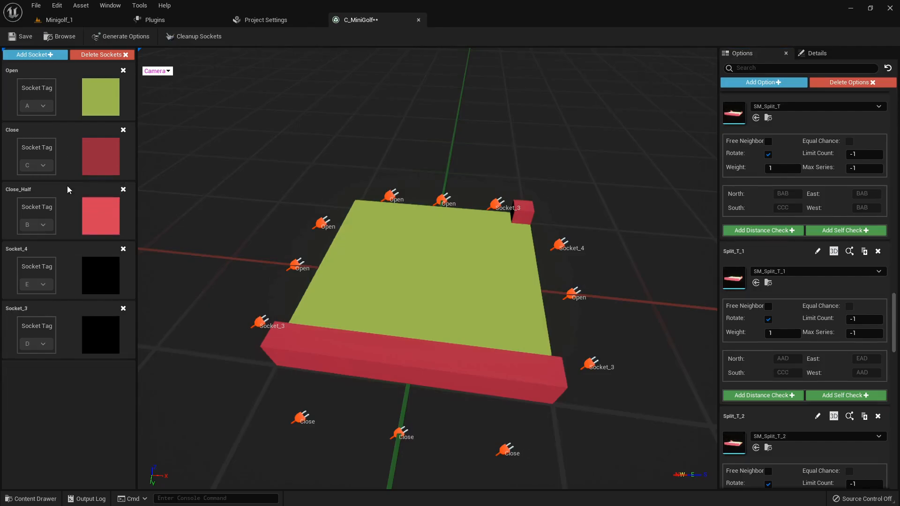
pyautogui.moveTo(99, 202)
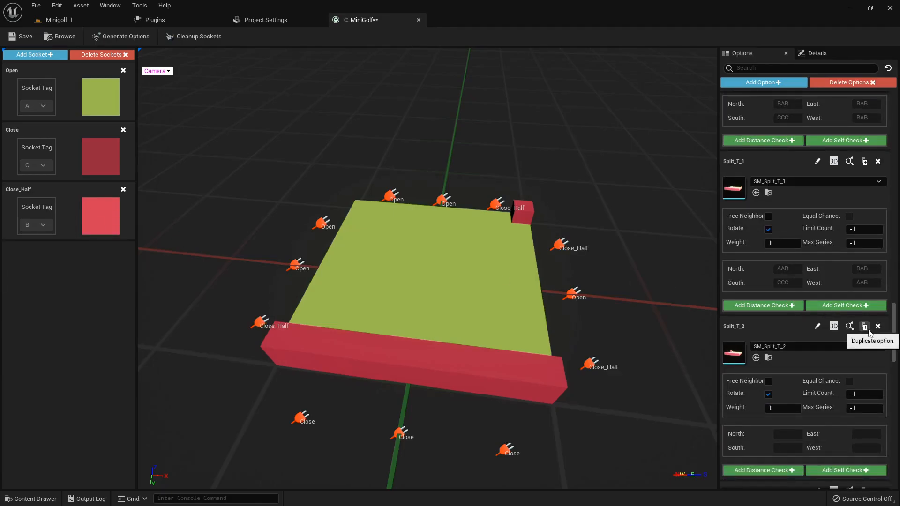
# Generate socket codes for Split_T_2, Square_Corner_A, Wall_Left and Wall_Right, merging Socket_3 into Close_Half.
pyautogui.click(864, 326)
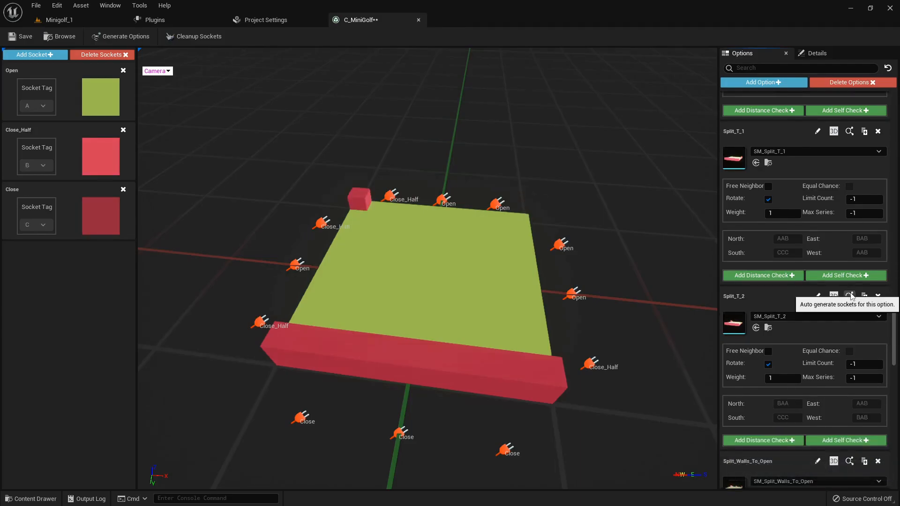
pyautogui.scroll(-3)
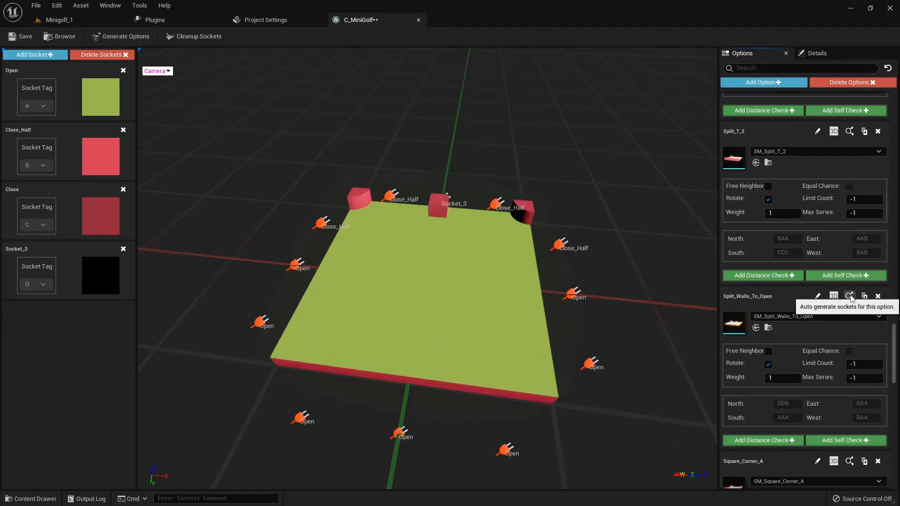
pyautogui.moveTo(86, 146)
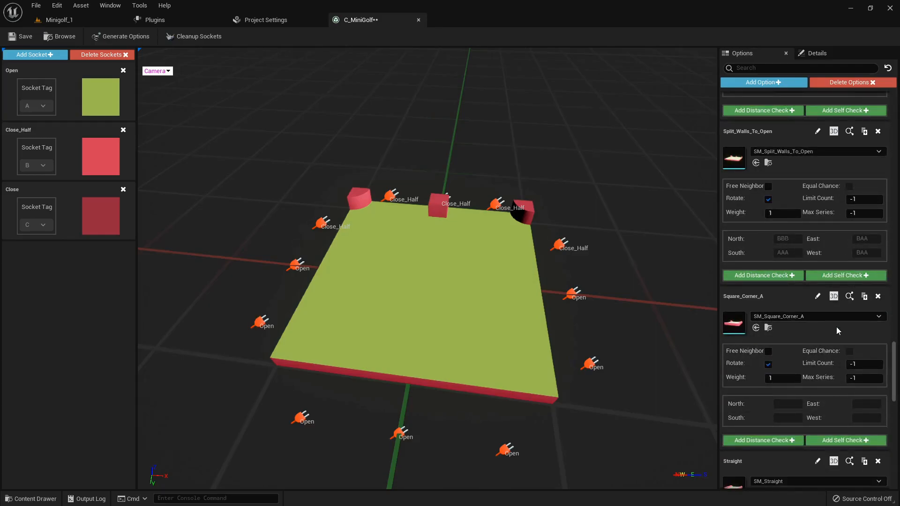
pyautogui.click(32, 54)
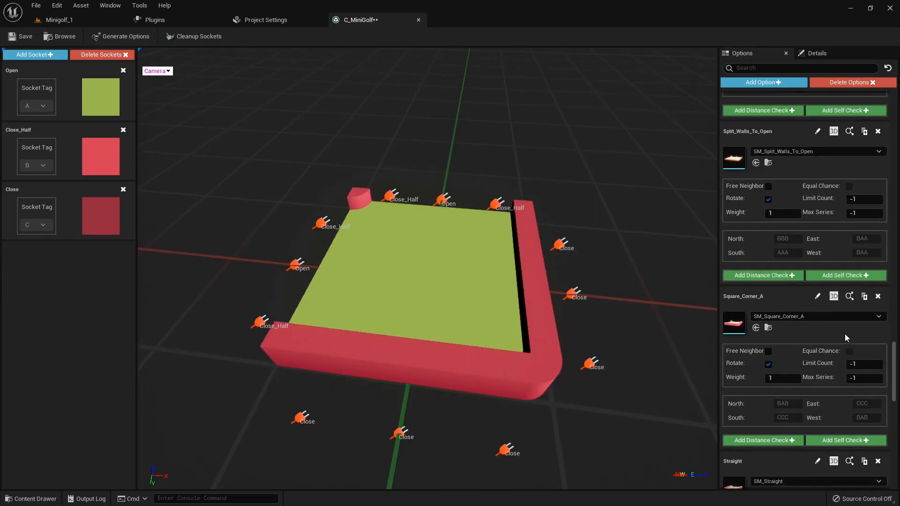
pyautogui.scroll(-3)
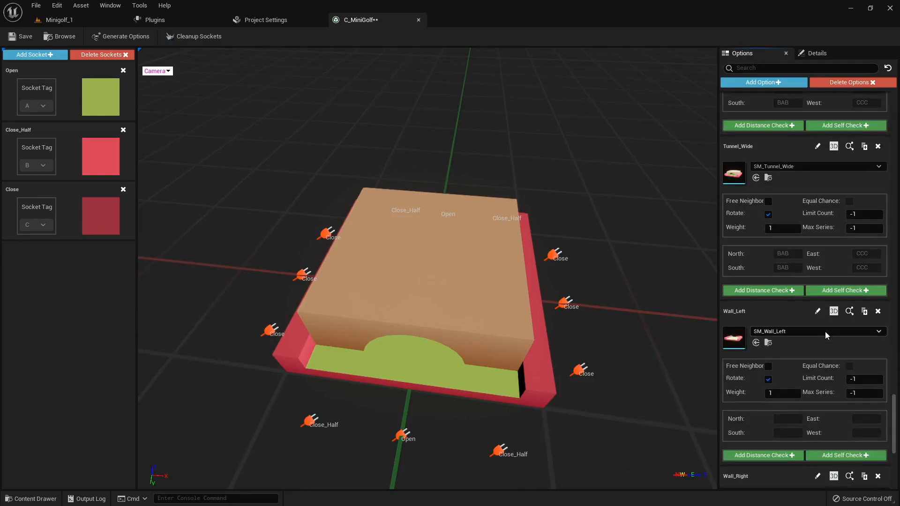
pyautogui.click(33, 55)
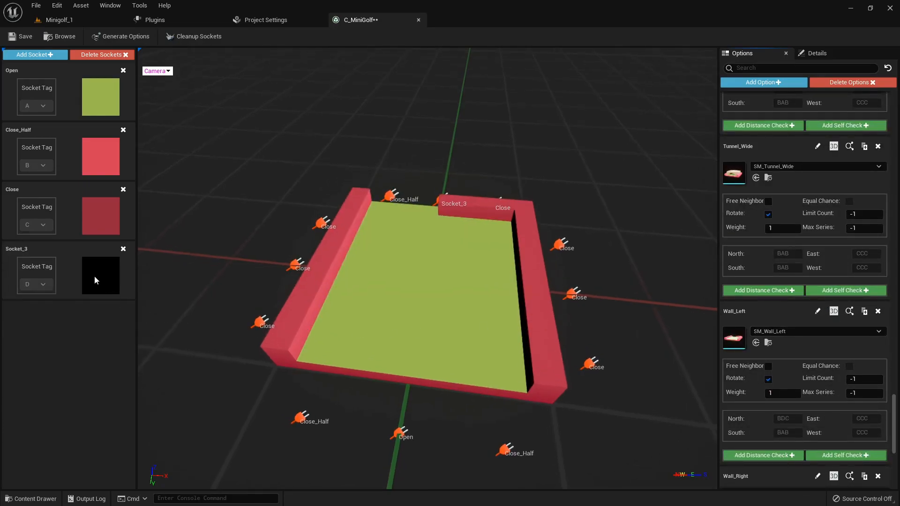
pyautogui.click(123, 249)
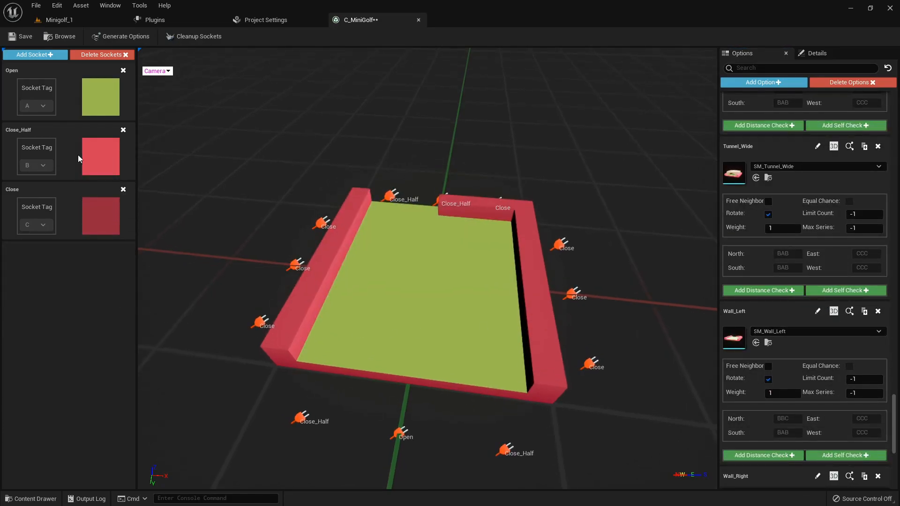
pyautogui.scroll(-3)
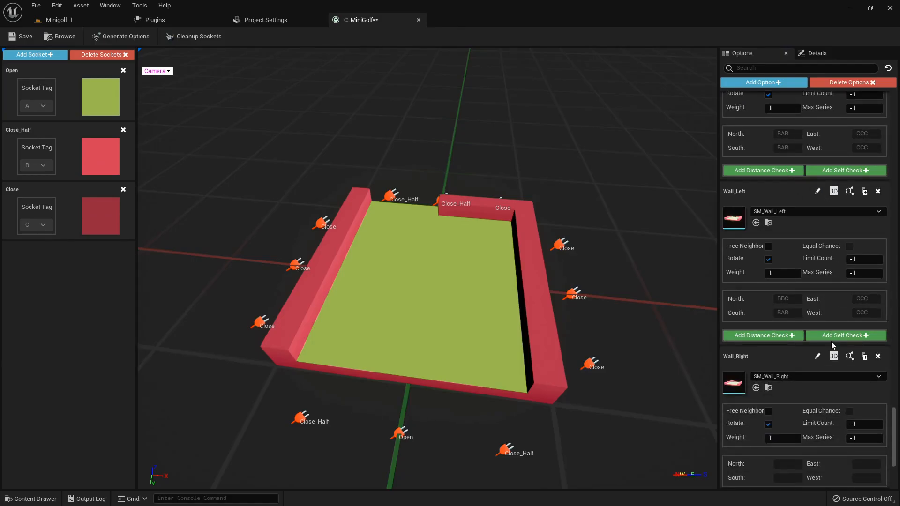
pyautogui.click(32, 54)
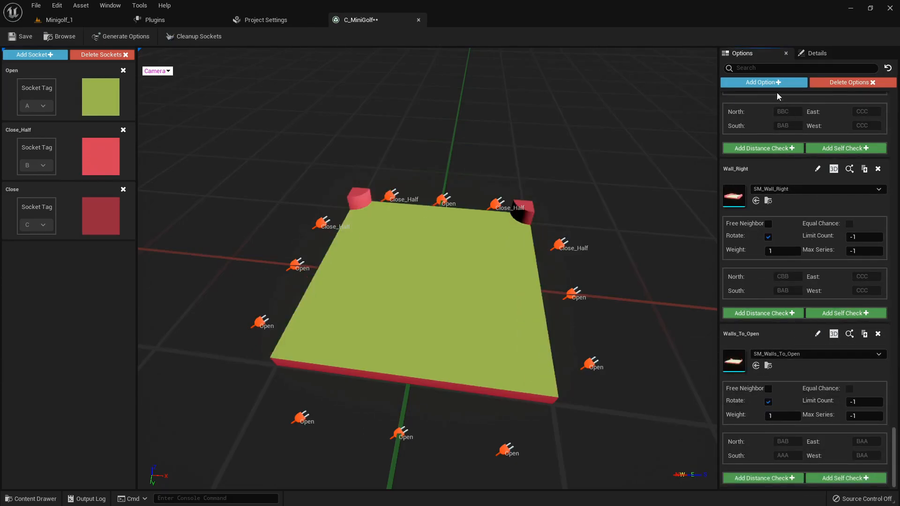
# Add an option named Empty using SM_Empty and auto-generate its Close sockets.
pyautogui.click(763, 82)
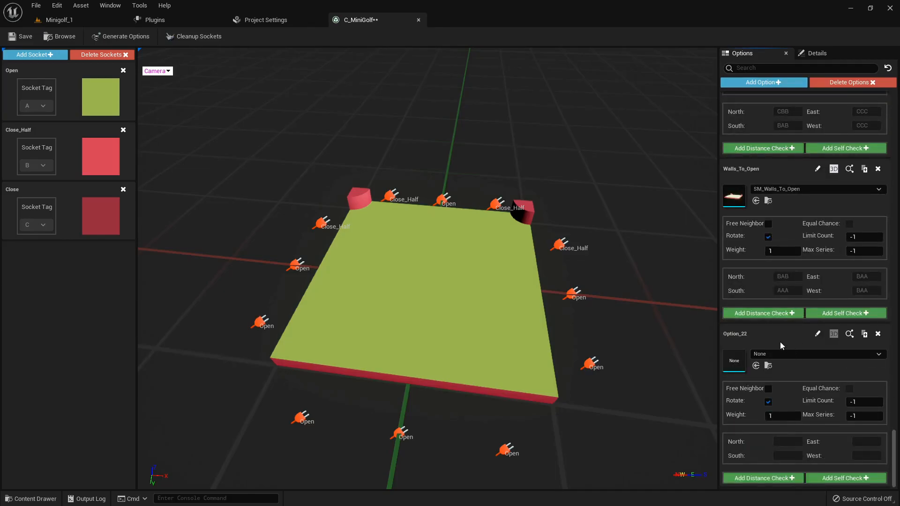
pyautogui.doubleClick(735, 334)
pyautogui.write('Empty')
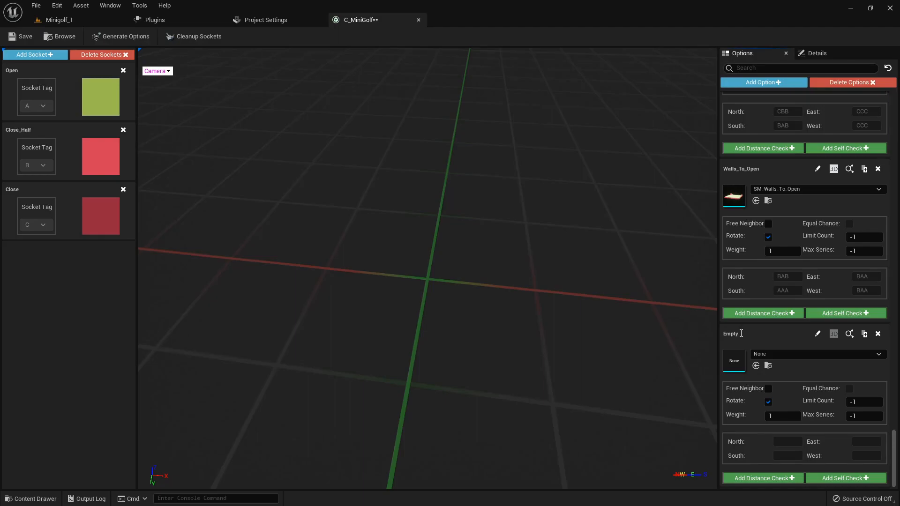
pyautogui.click(878, 189)
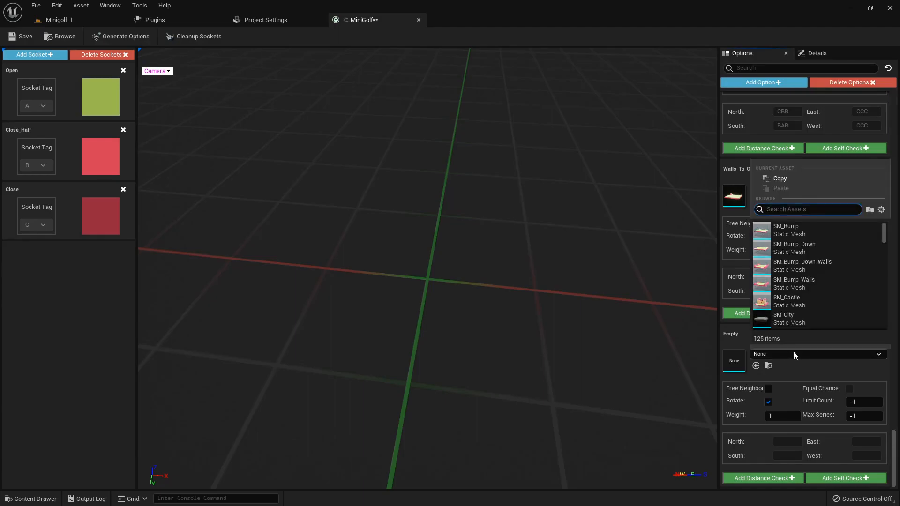
pyautogui.write('emp')
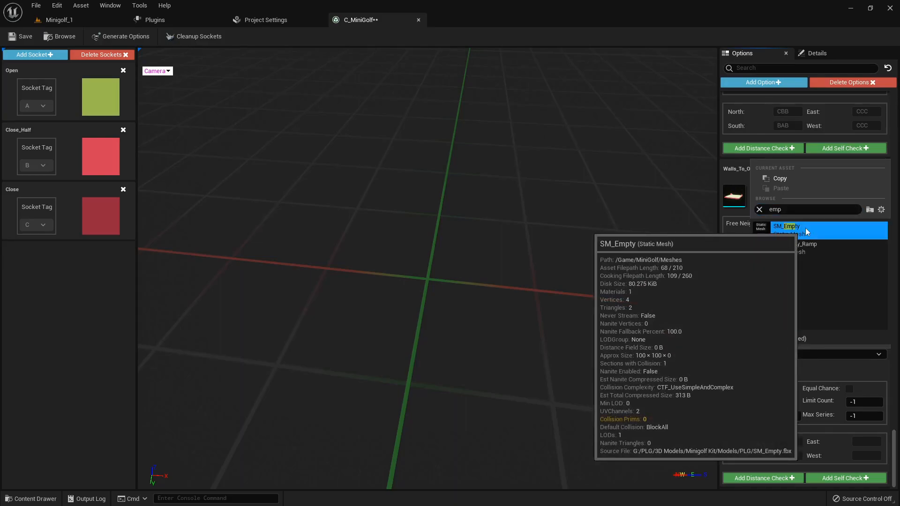
pyautogui.click(787, 226)
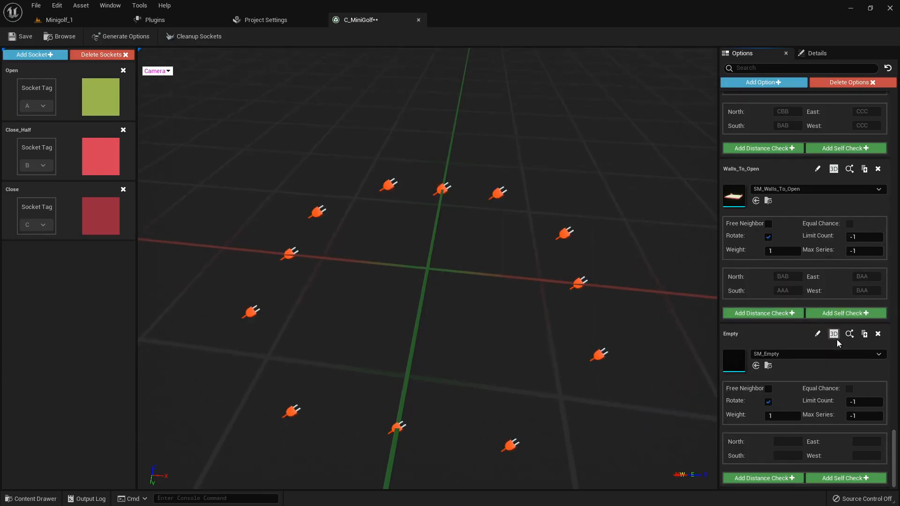
pyautogui.moveTo(850, 333)
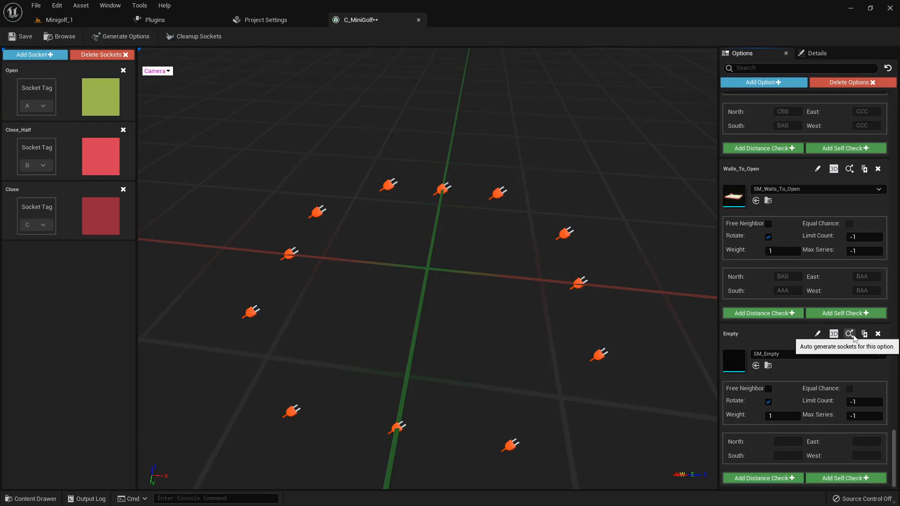
pyautogui.click(850, 334)
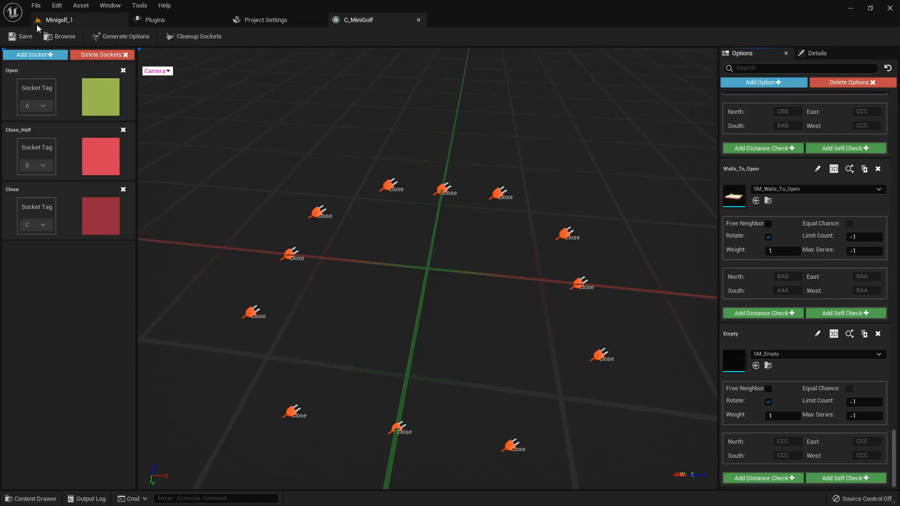
# Create and name a Blueprint class with AziGenerator as parent in MiniGolf Blueprints.
pyautogui.click(57, 19)
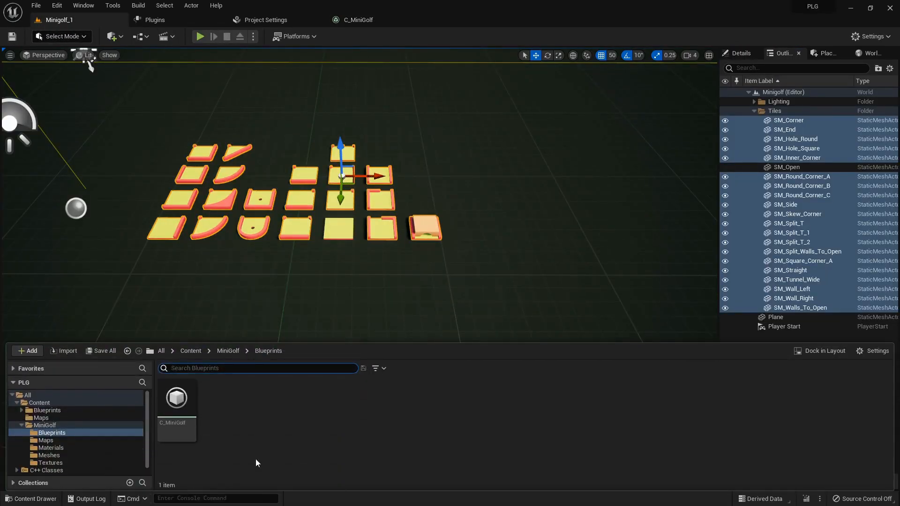
pyautogui.rightClick(256, 463)
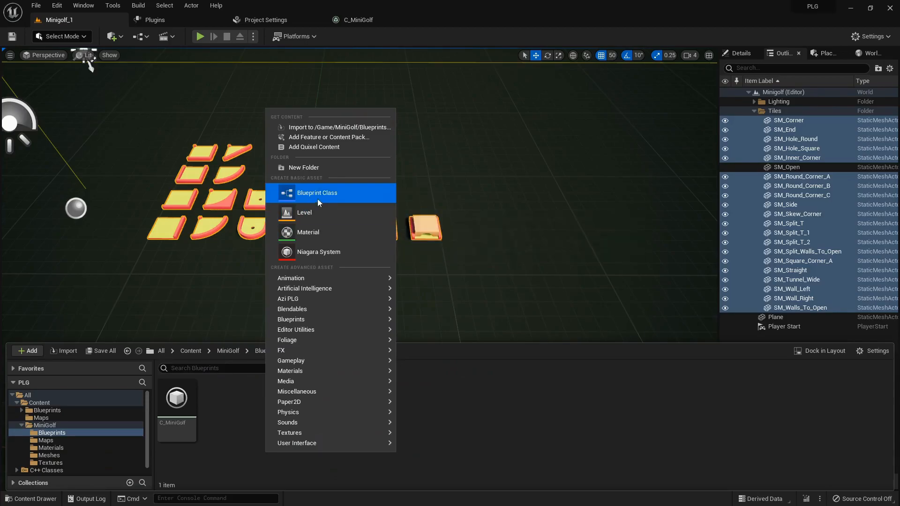
pyautogui.click(317, 192)
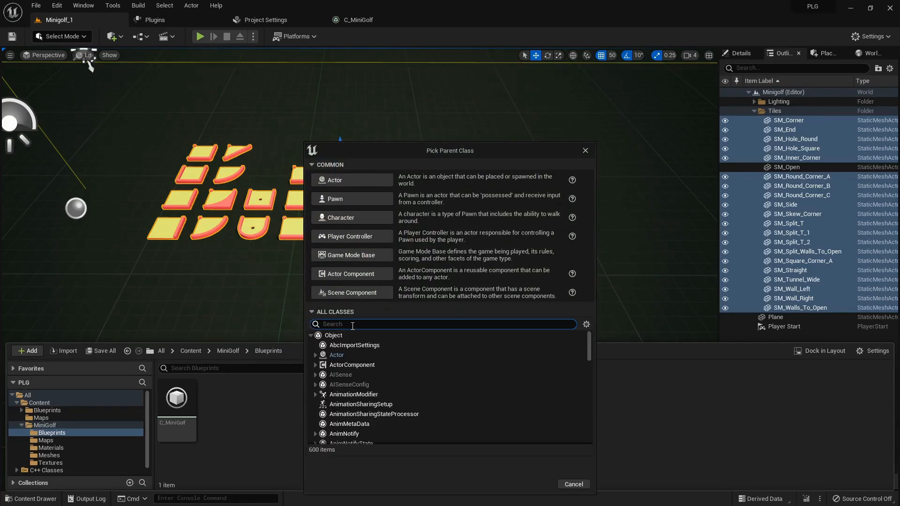
pyautogui.write('gener')
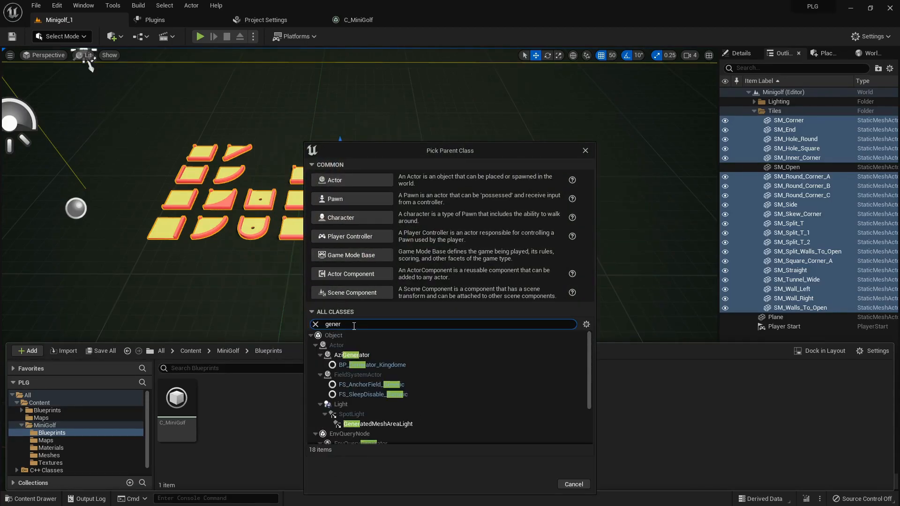
pyautogui.click(353, 355)
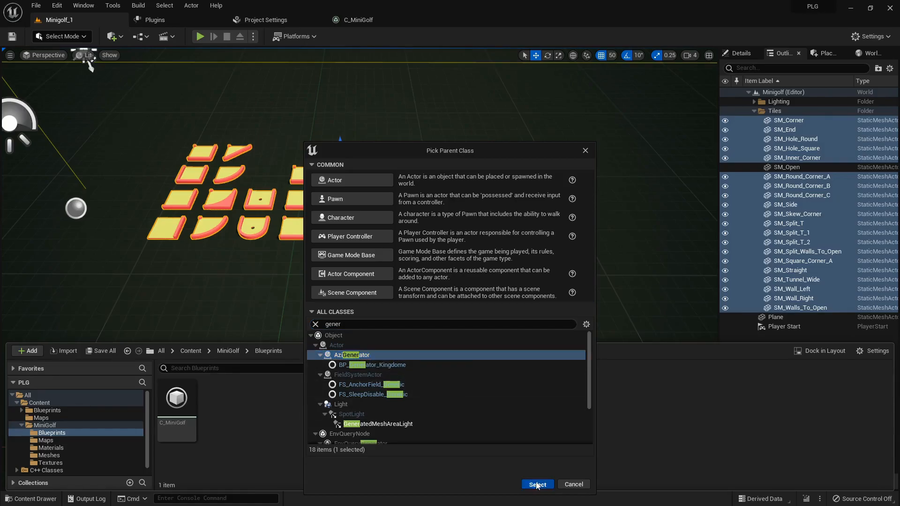
pyautogui.click(536, 483)
pyautogui.write('A')
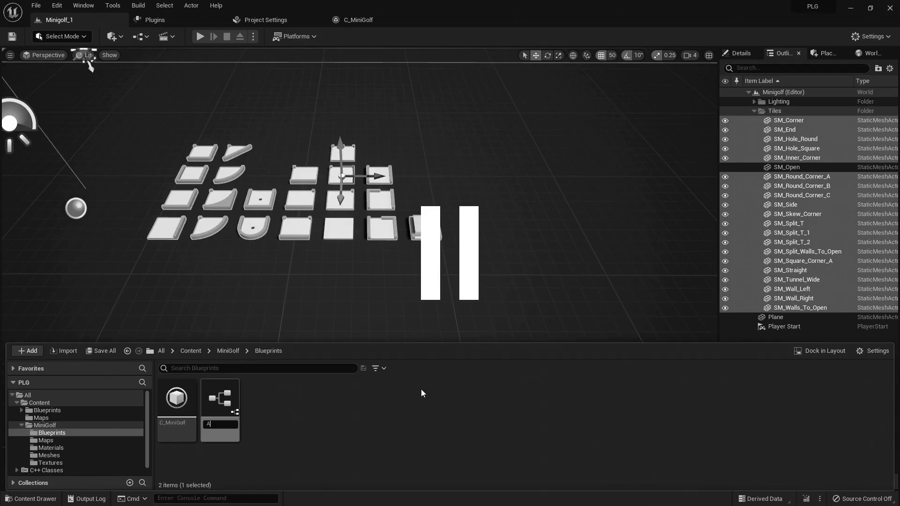
pyautogui.click(827, 53)
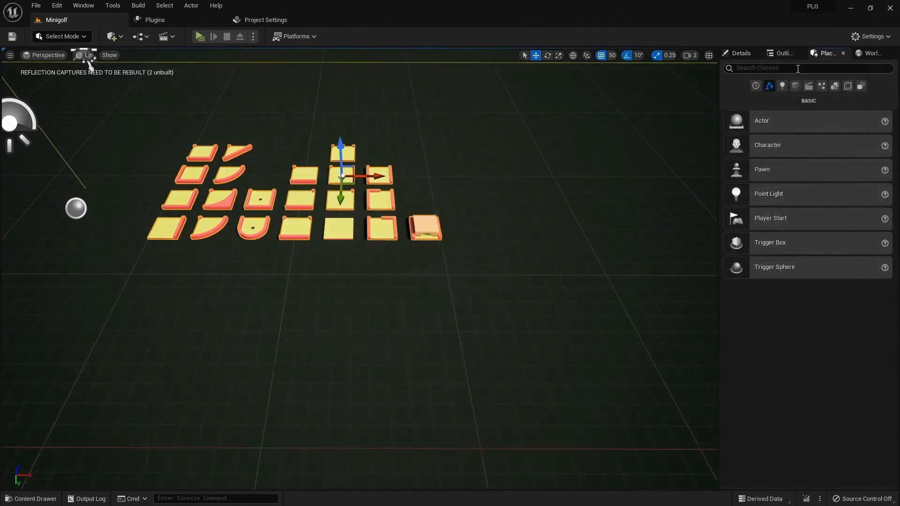
# Find the Azi Generator in Place Actors, drop it beside the tiles and select it.
pyautogui.write('genera')
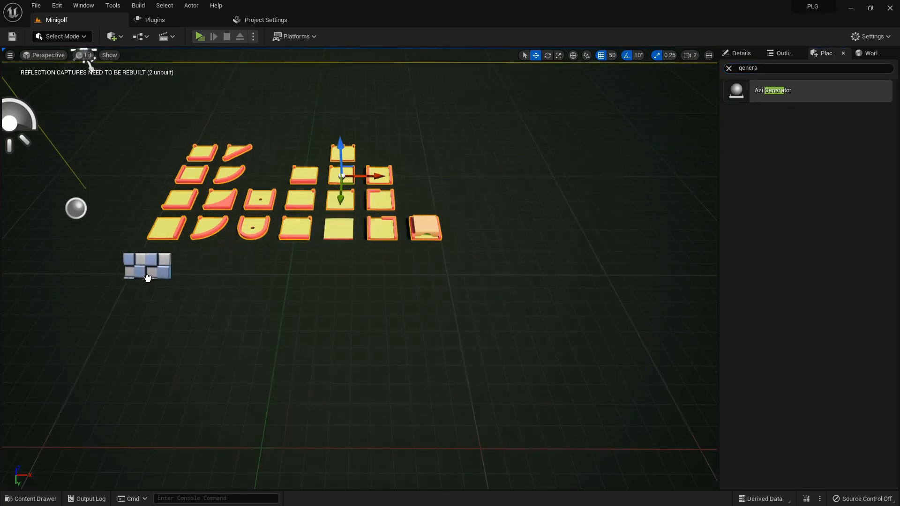
pyautogui.click(146, 266)
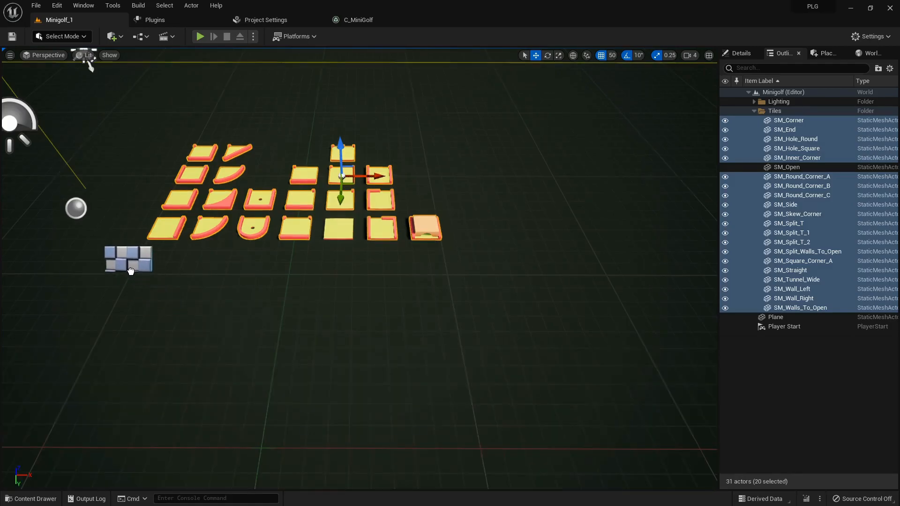
pyautogui.click(128, 259)
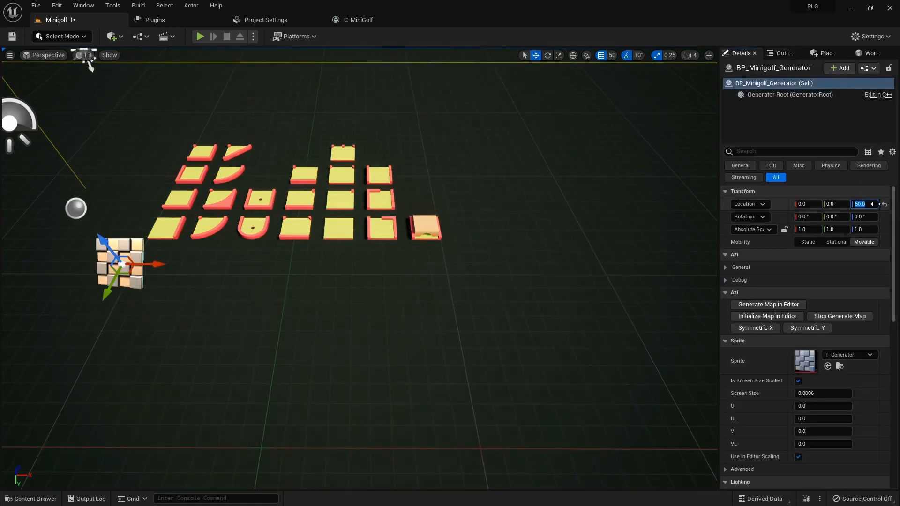
# Assign C_MiniGolf, enable a fixed seed, set a 6×6 map size, and start generating.
pyautogui.click(892, 152)
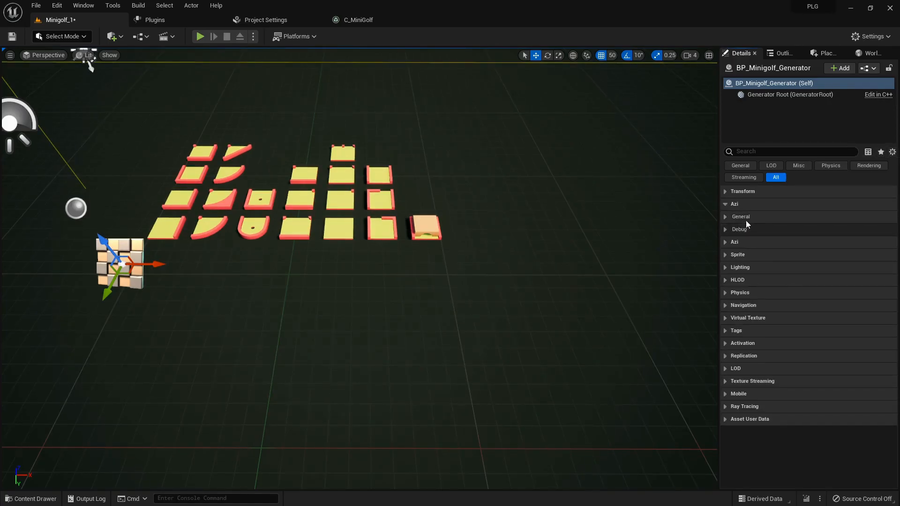
pyautogui.click(725, 216)
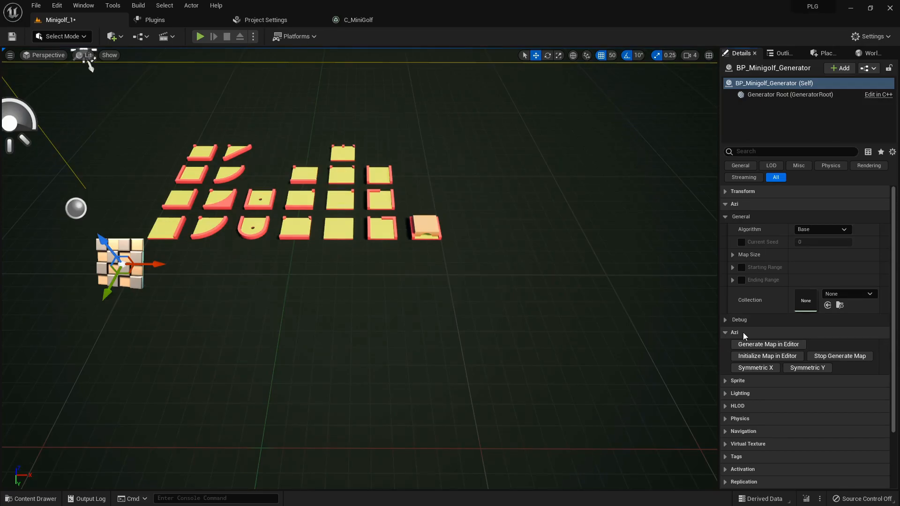
pyautogui.click(31, 499)
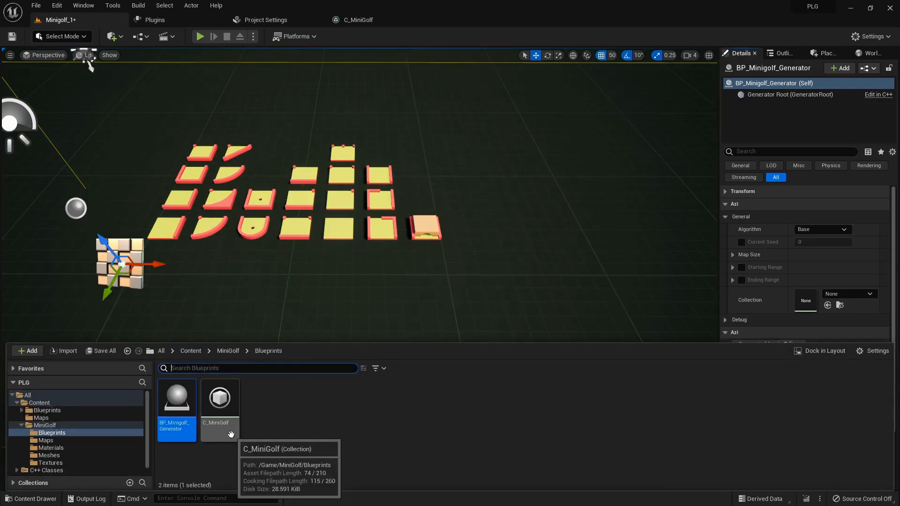
pyautogui.click(827, 304)
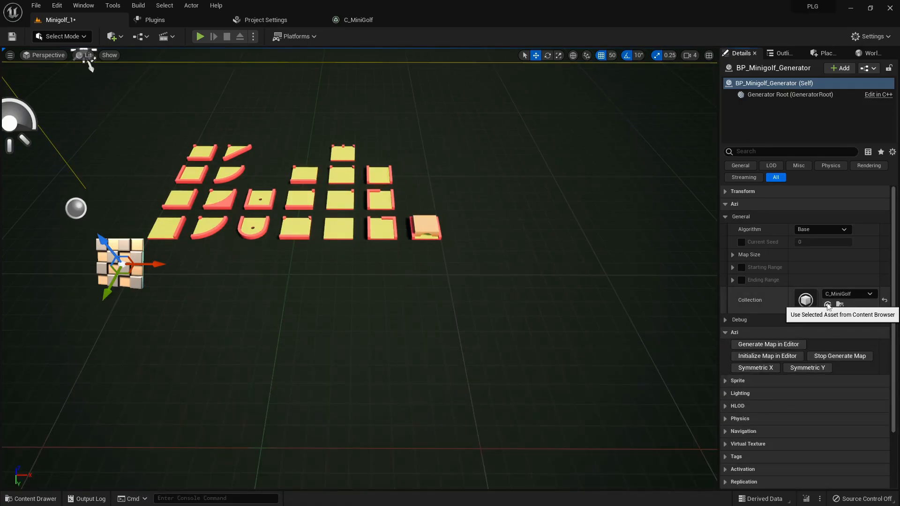
pyautogui.click(741, 242)
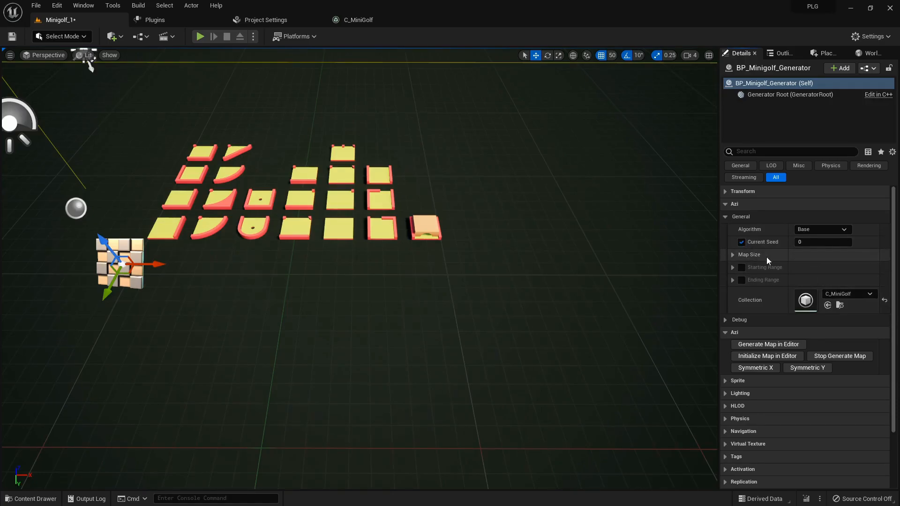
pyautogui.click(733, 254)
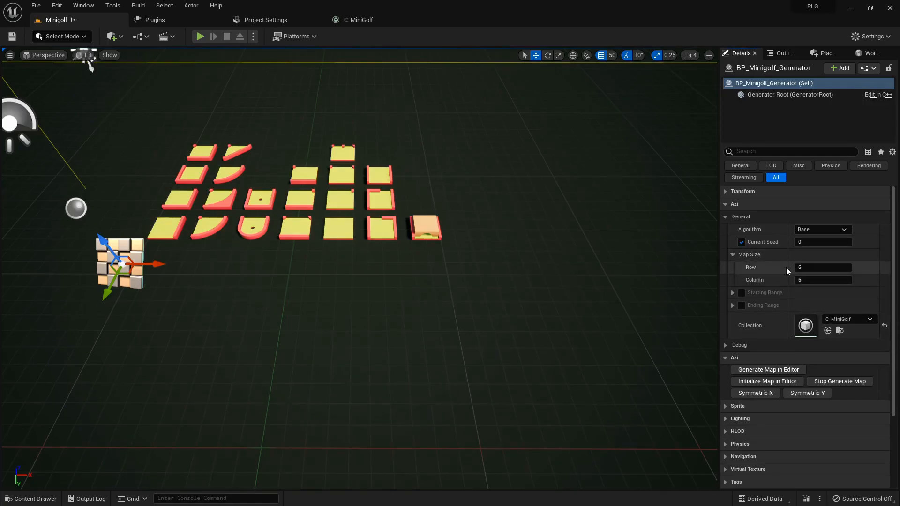
pyautogui.moveTo(767, 382)
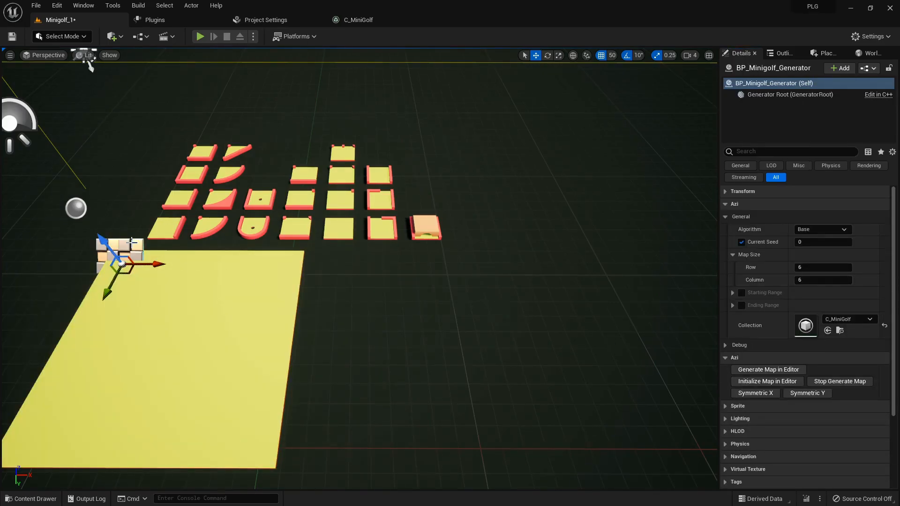
pyautogui.click(768, 370)
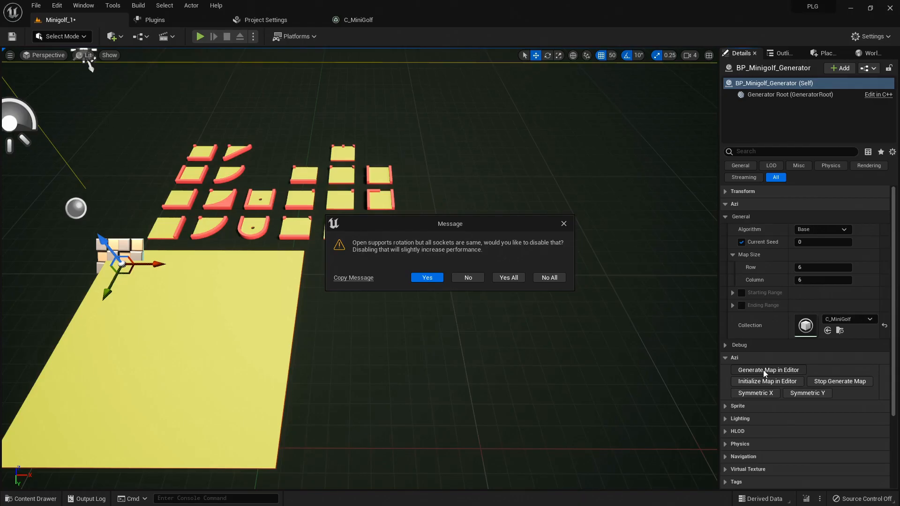
pyautogui.moveTo(482, 325)
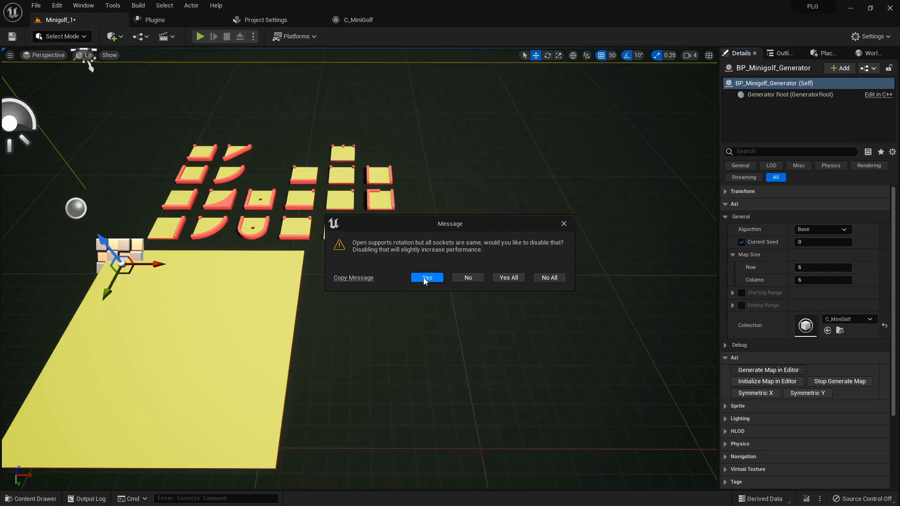
# Generate the 6x6 course, disabling rotation for the uniform Open and Empty tiles.
pyautogui.click(427, 277)
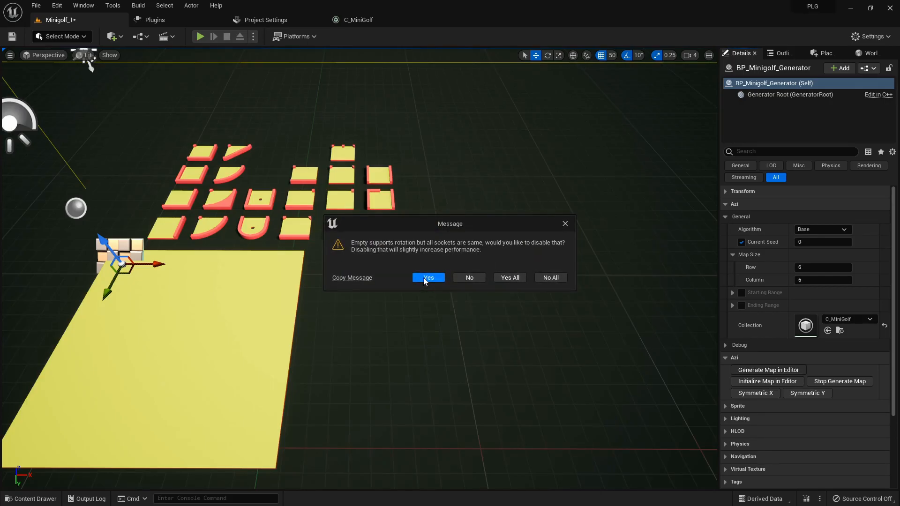
pyautogui.click(428, 278)
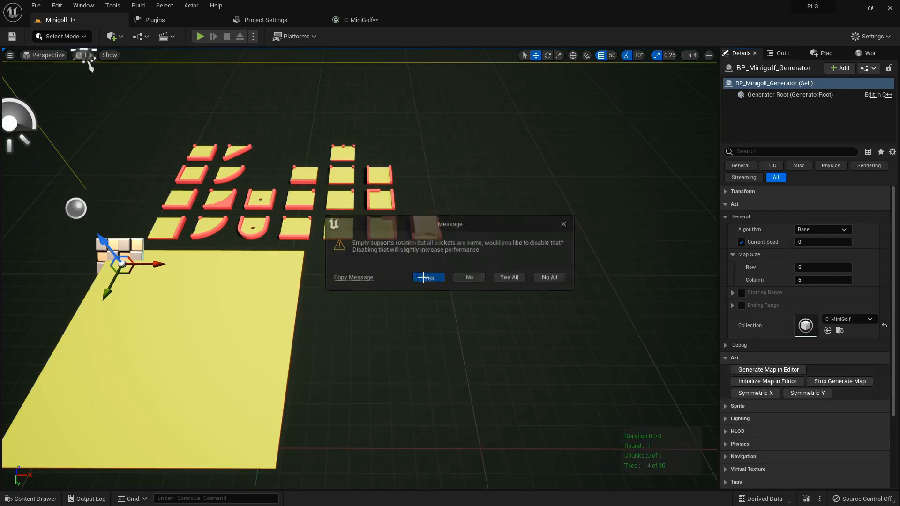
pyautogui.click(427, 277)
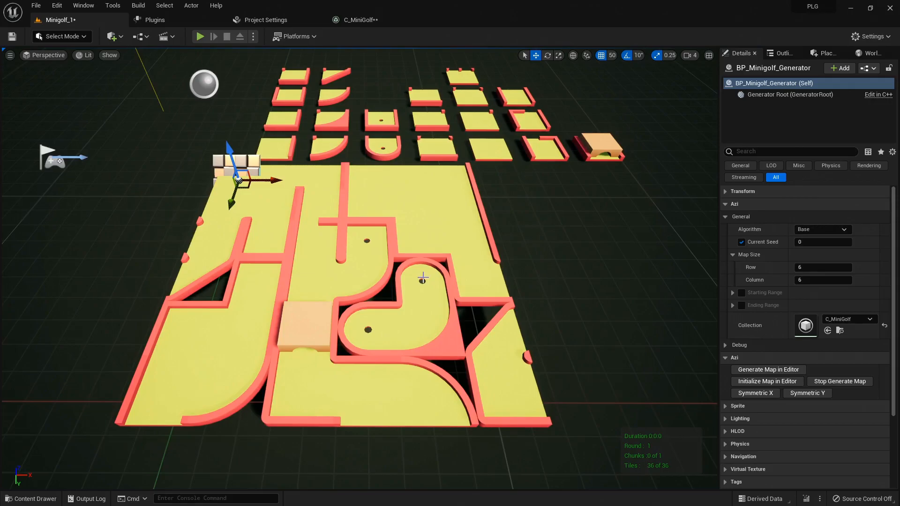
pyautogui.click(355, 20)
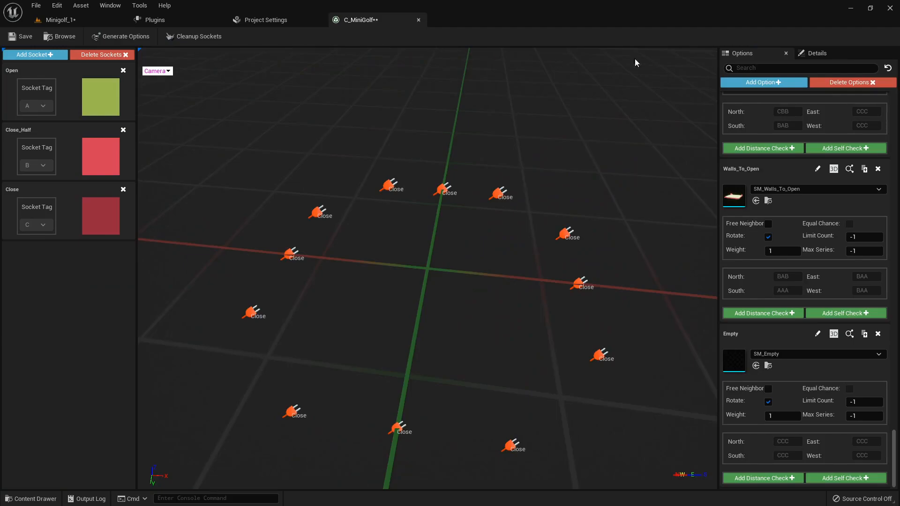
# Set C_MiniGolf's Border Sockets Index [0] to the Close tag C.
pyautogui.click(816, 53)
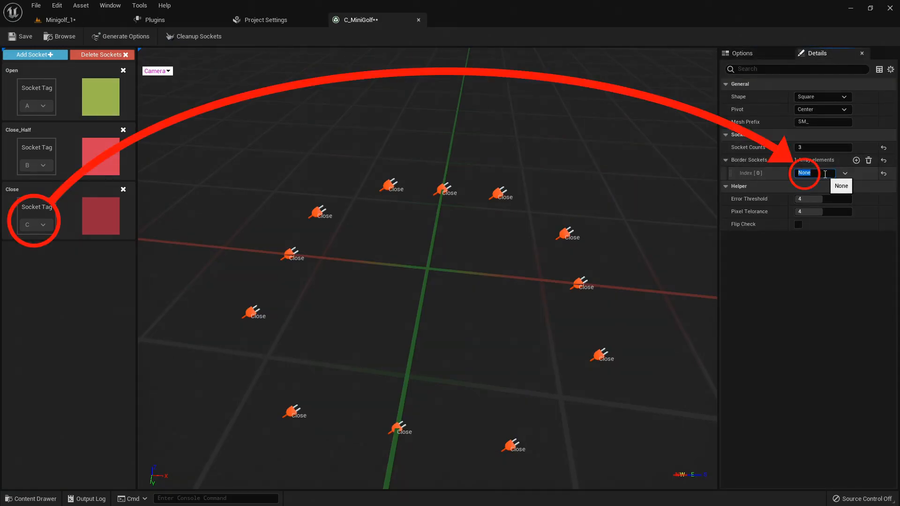
pyautogui.write('C')
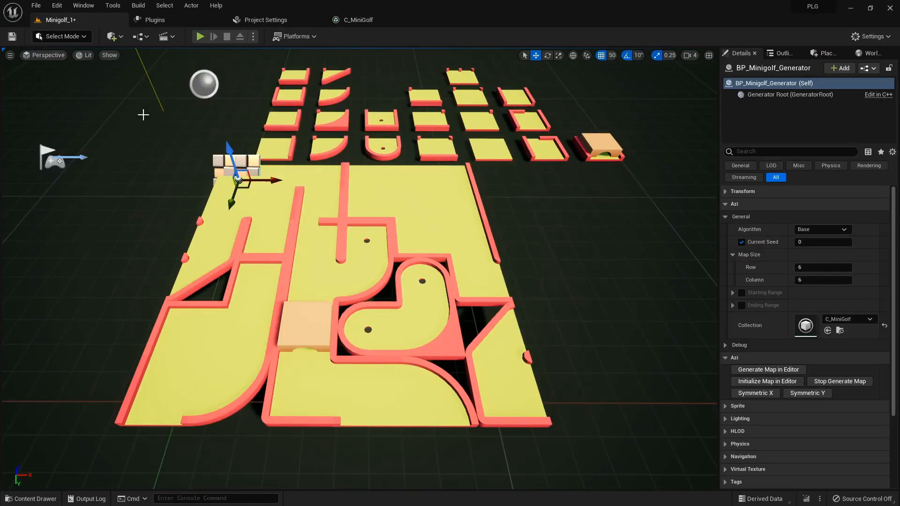
# Initialize the map to a blank grid, then regenerate the course with walled borders.
pyautogui.click(767, 381)
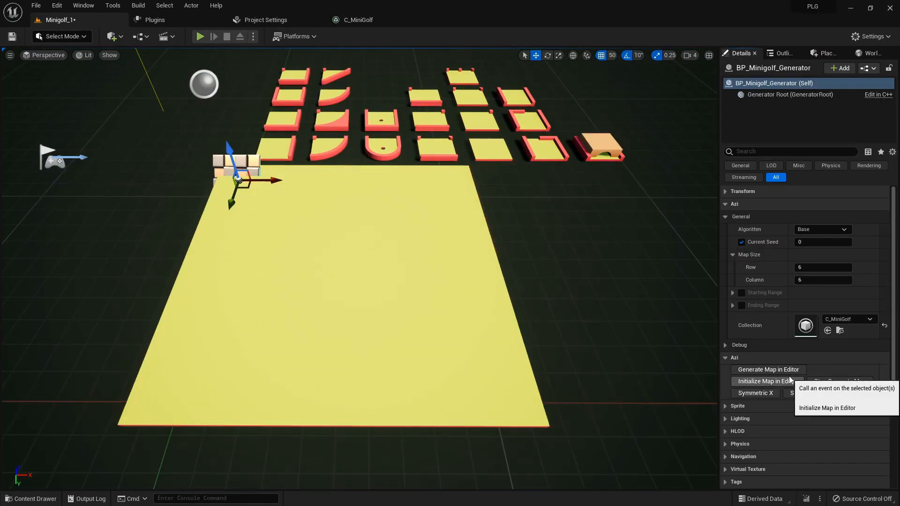
pyautogui.click(768, 369)
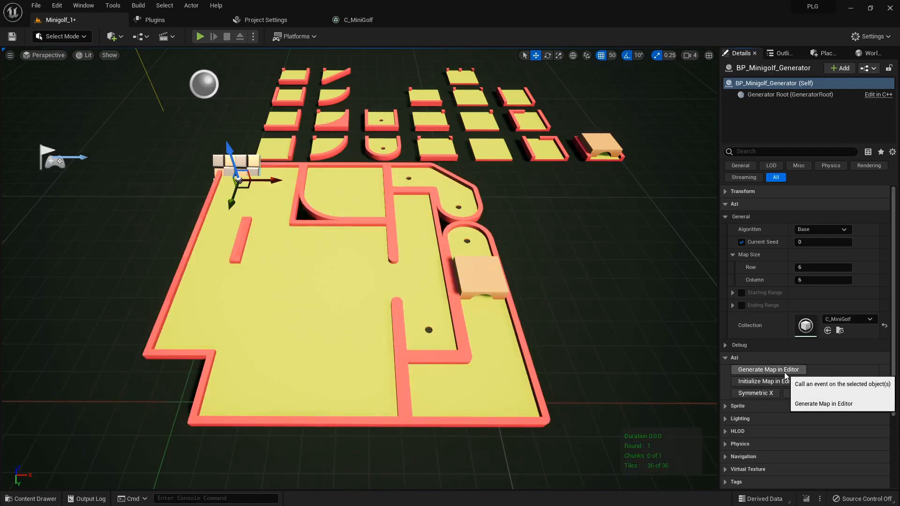
pyautogui.click(768, 369)
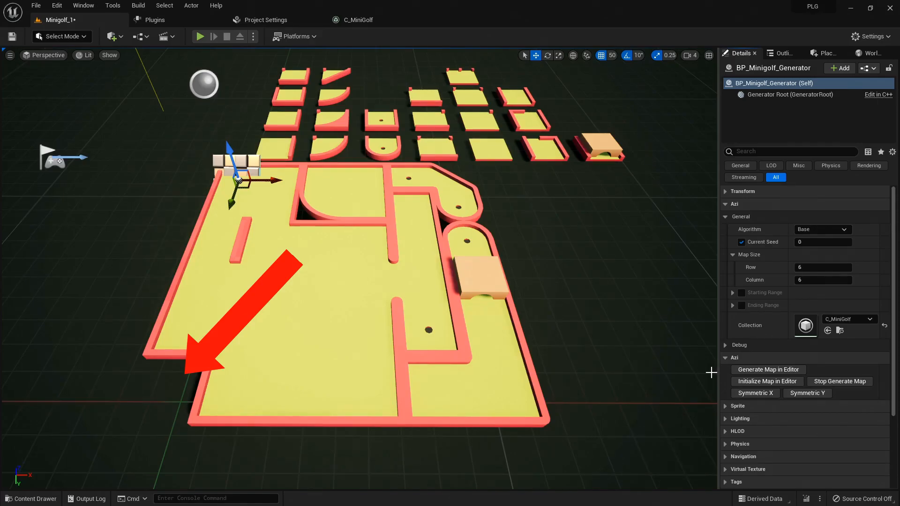
pyautogui.click(357, 20)
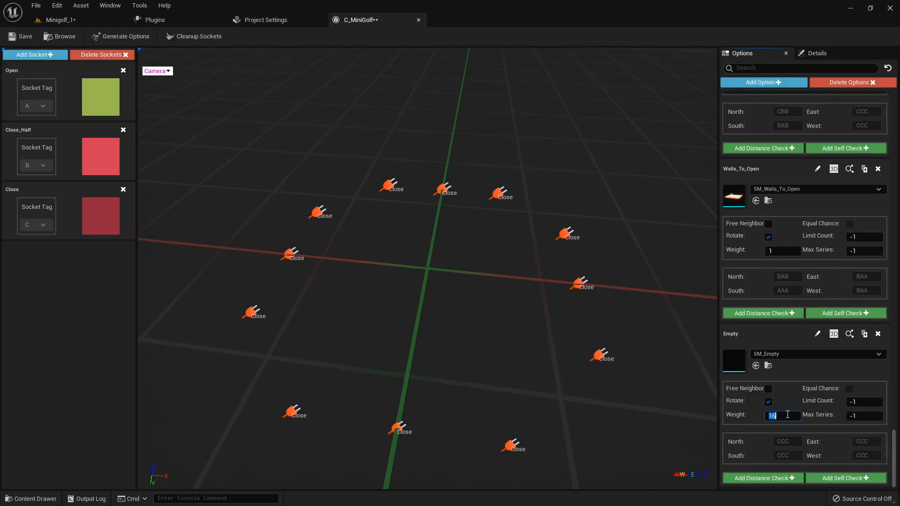
# Filter options by 'inner' and add Inner_Corner distance checks against Inner_Corner and Round_Corner.
pyautogui.write('inner')
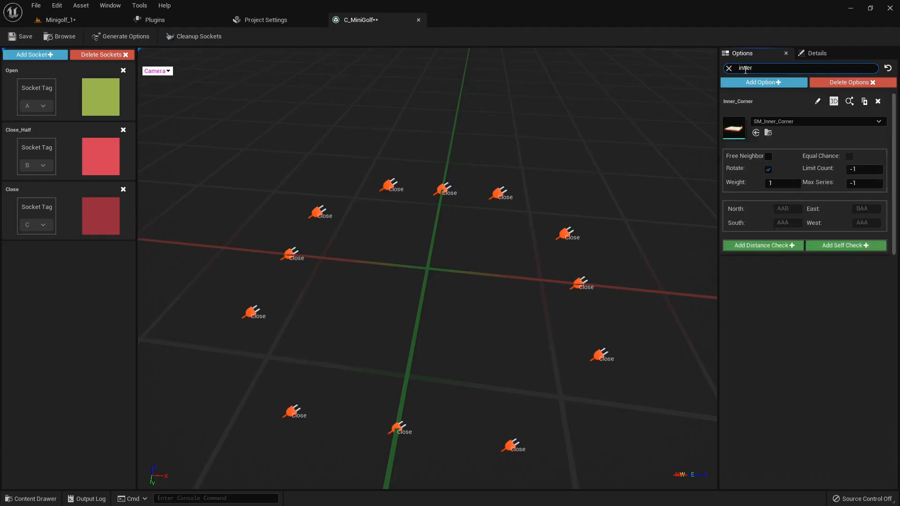
pyautogui.click(764, 245)
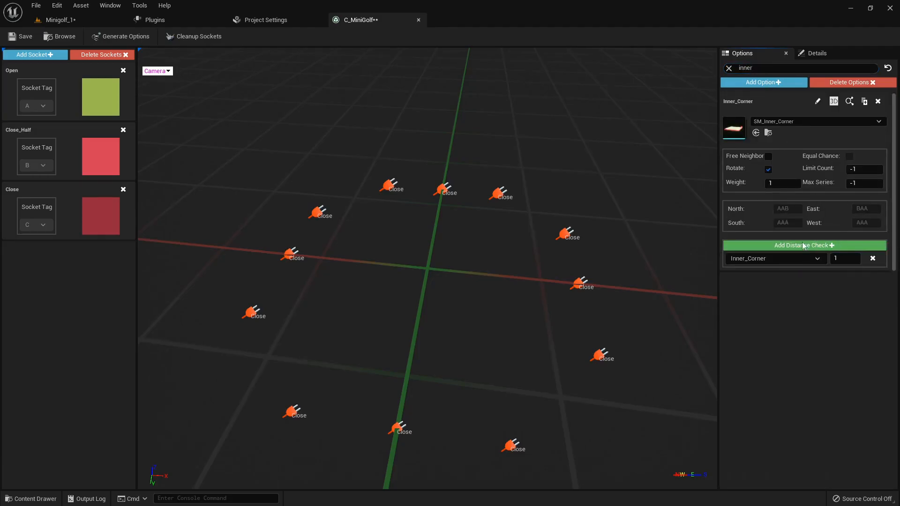
pyautogui.click(829, 258)
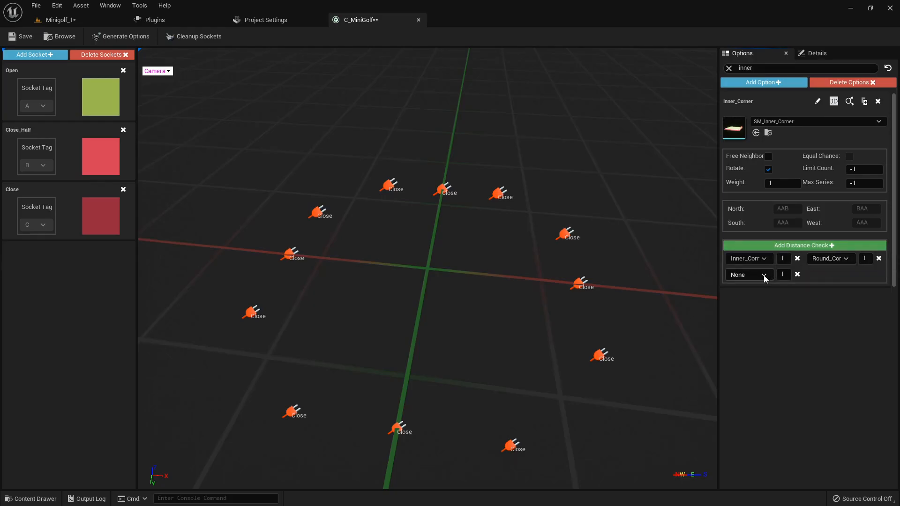
pyautogui.click(748, 274)
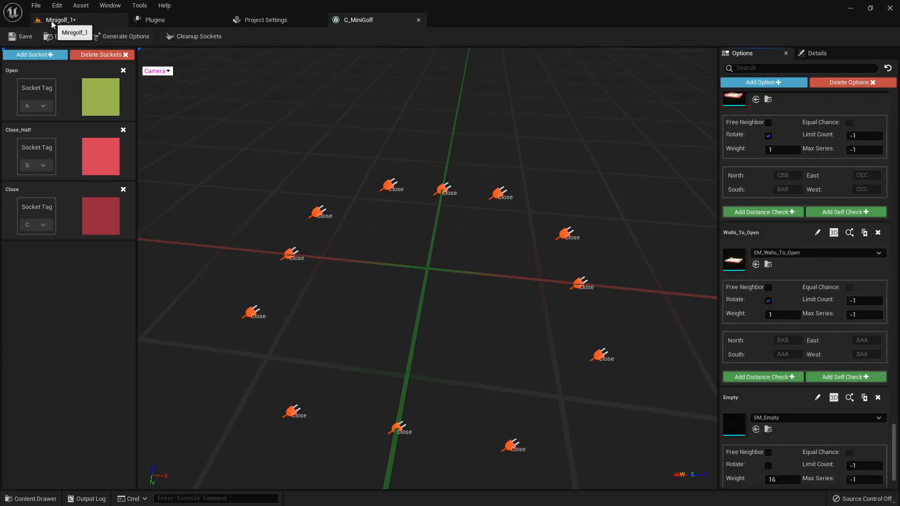
# Regenerate the course in Minigolf_1 with the Empty weight 16 and Inner_Corner checks.
pyautogui.click(56, 20)
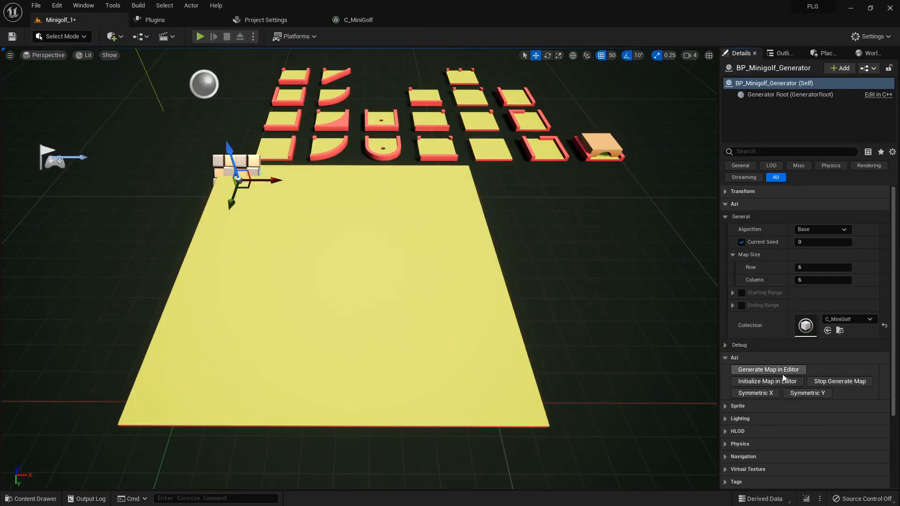
pyautogui.click(768, 370)
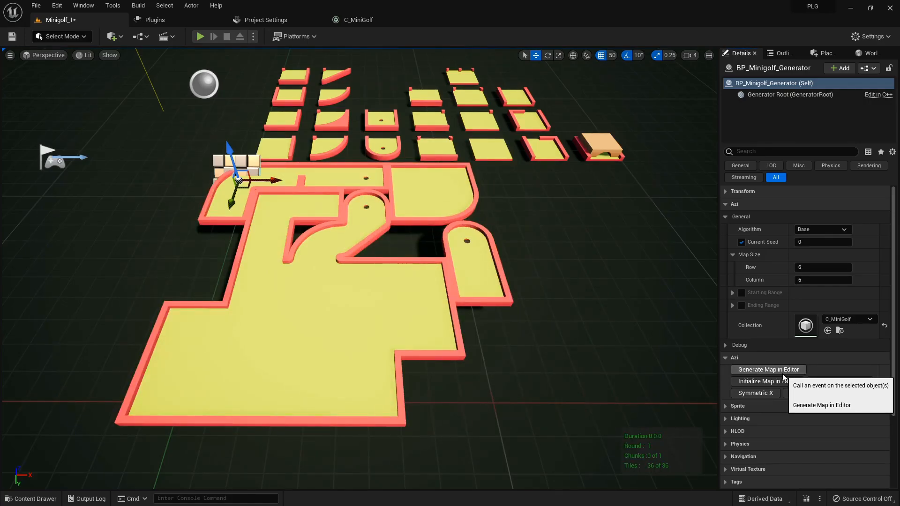
pyautogui.click(768, 369)
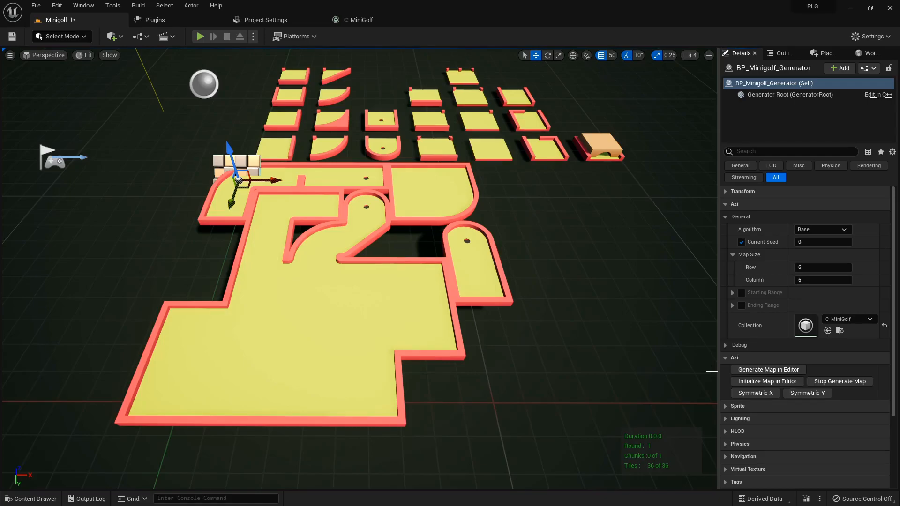
pyautogui.click(356, 20)
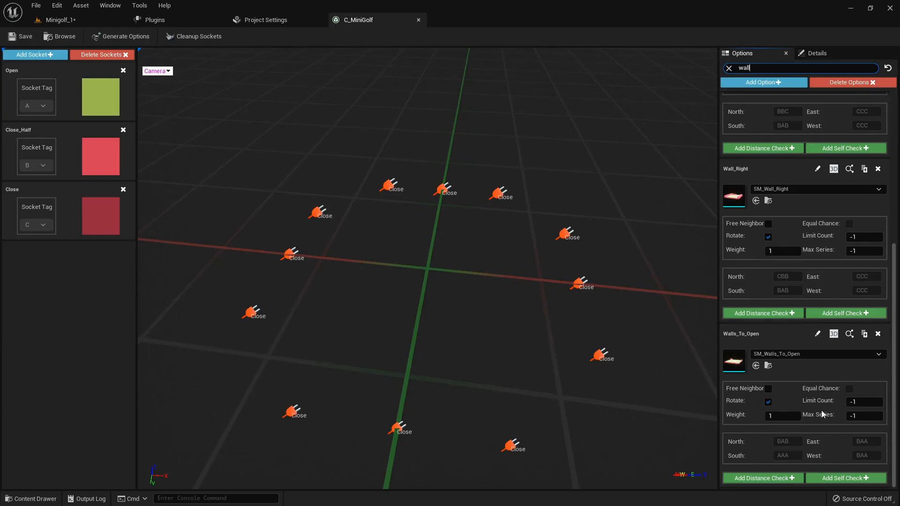
# Add a distance check to Walls_To_Open targeting Split_T_1.
pyautogui.click(774, 475)
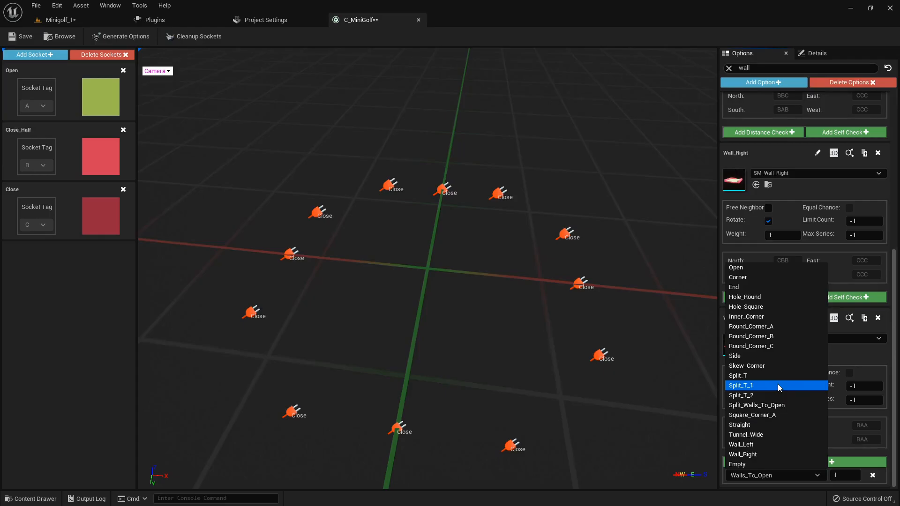
pyautogui.click(742, 386)
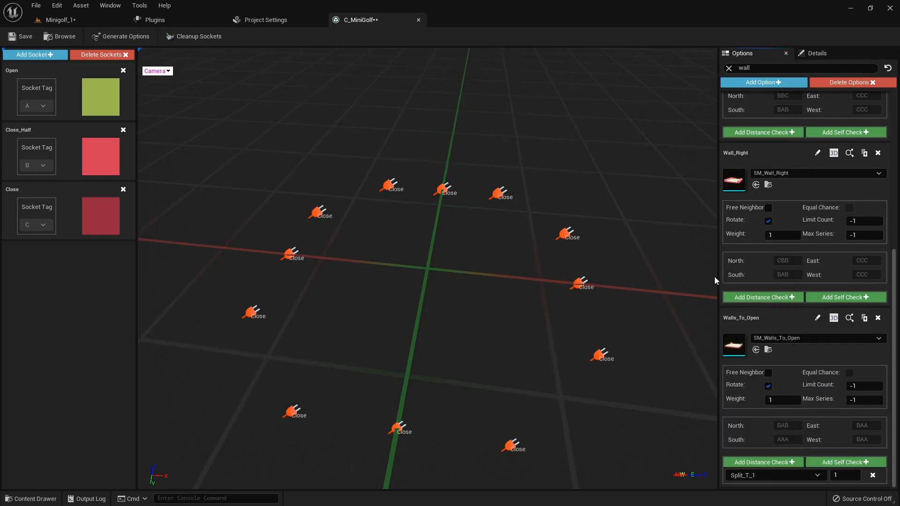
# Clear the grid and regenerate all 36 tiles with Current Seed 1.
pyautogui.click(56, 20)
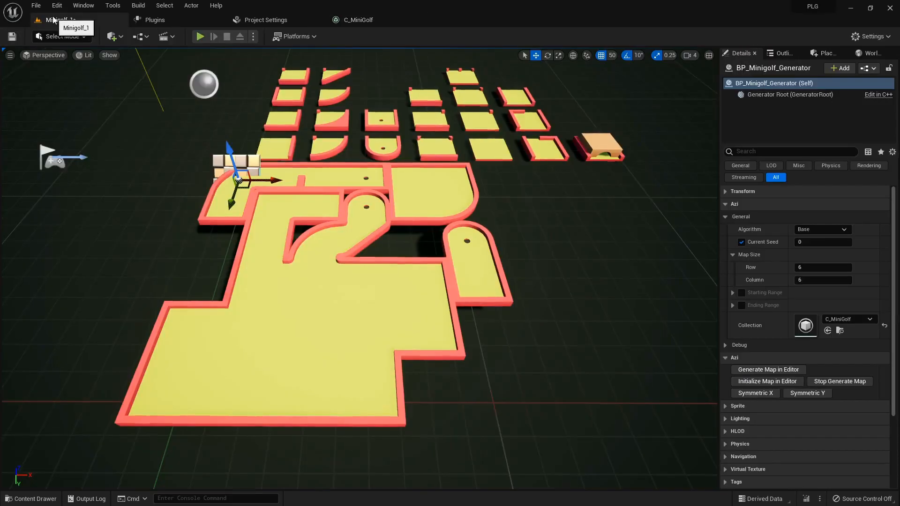
pyautogui.click(767, 381)
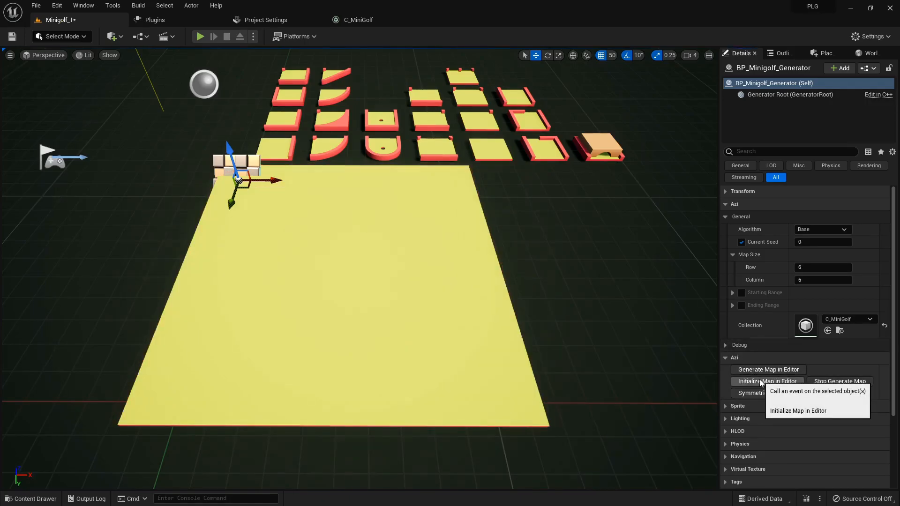
pyautogui.click(767, 370)
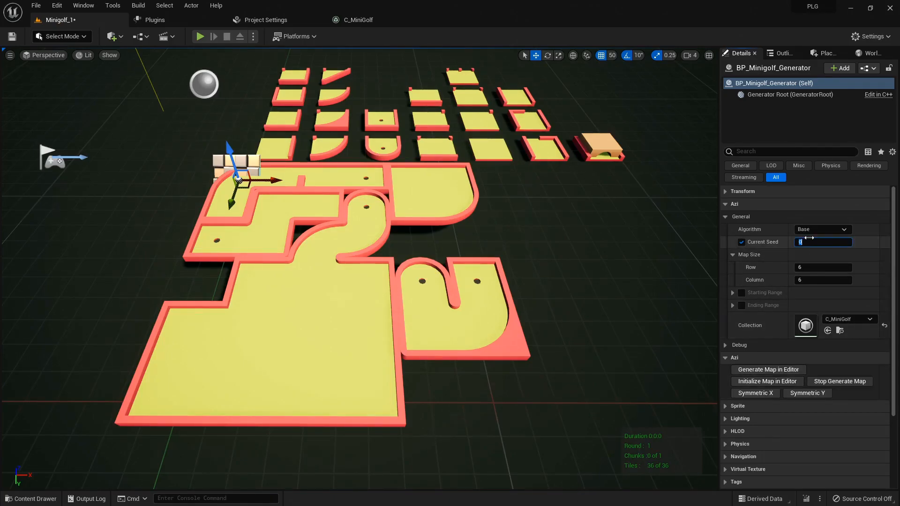
pyautogui.moveTo(768, 369)
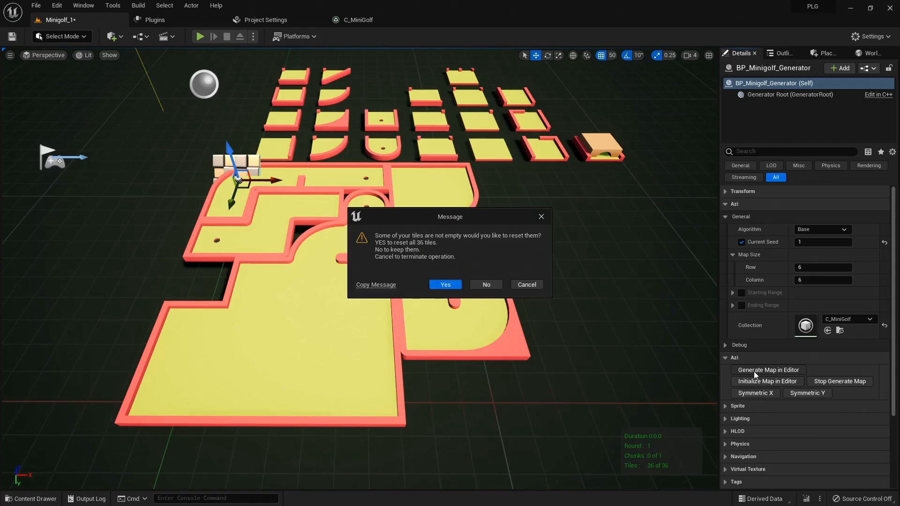
pyautogui.moveTo(464, 303)
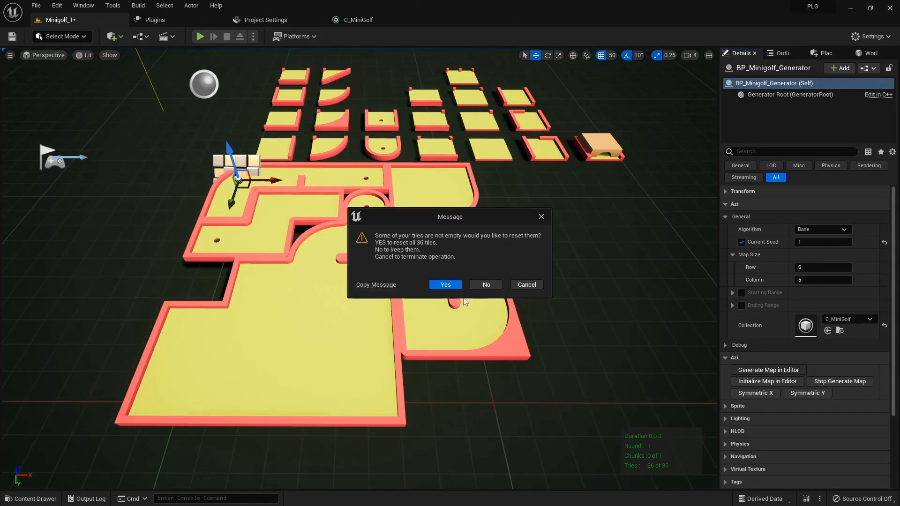
pyautogui.click(445, 284)
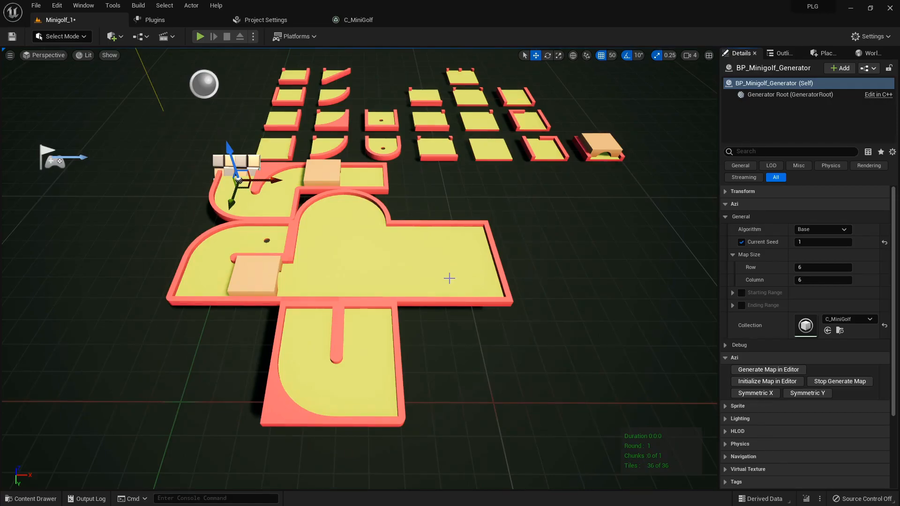
pyautogui.moveTo(616, 383)
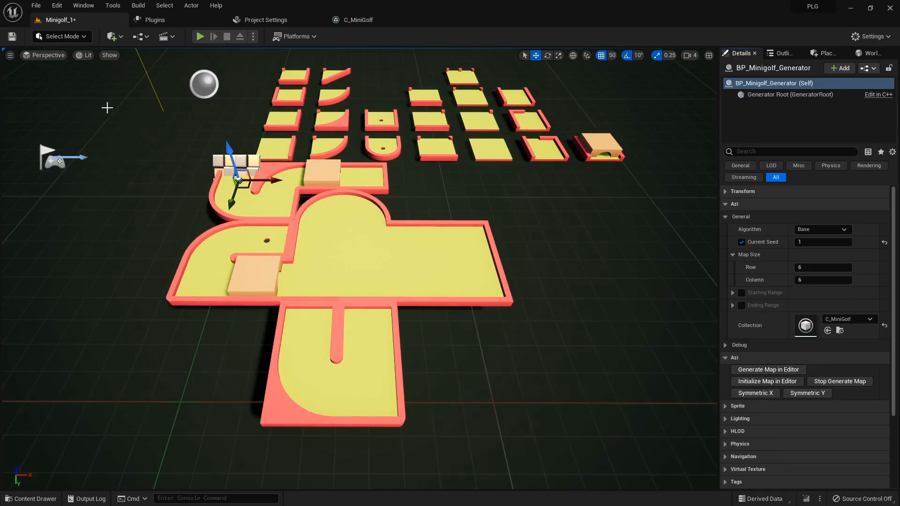
# In Manual Generator Mode, replace lower-arm Tile_26 and Tile_27 with other tile options.
pyautogui.click(61, 36)
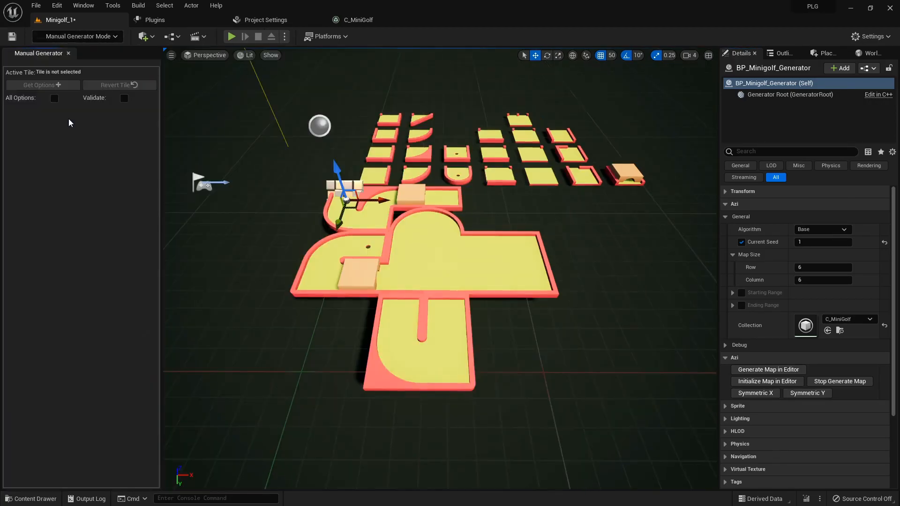
pyautogui.click(404, 319)
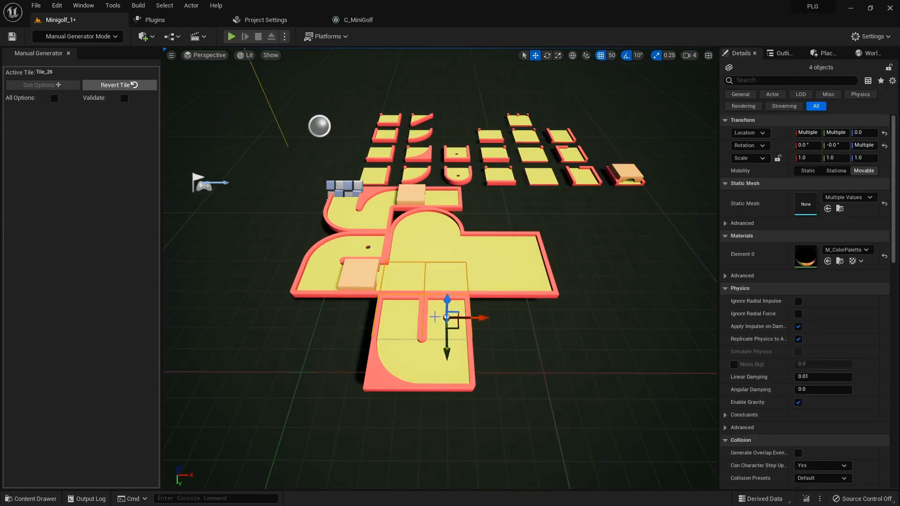
pyautogui.click(42, 84)
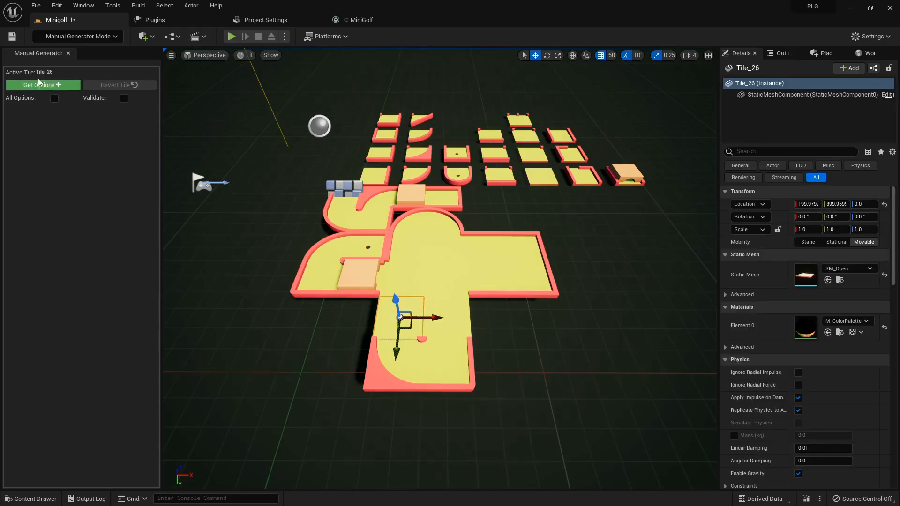
pyautogui.click(38, 84)
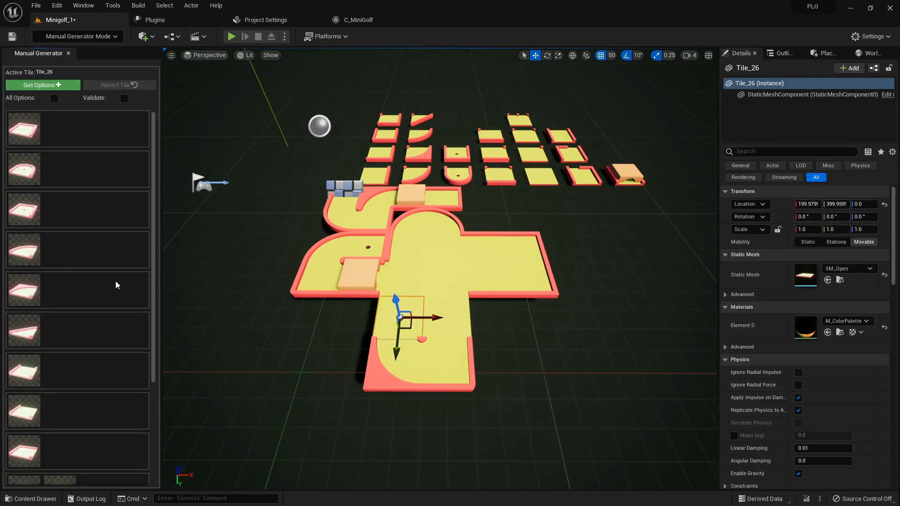
pyautogui.click(24, 330)
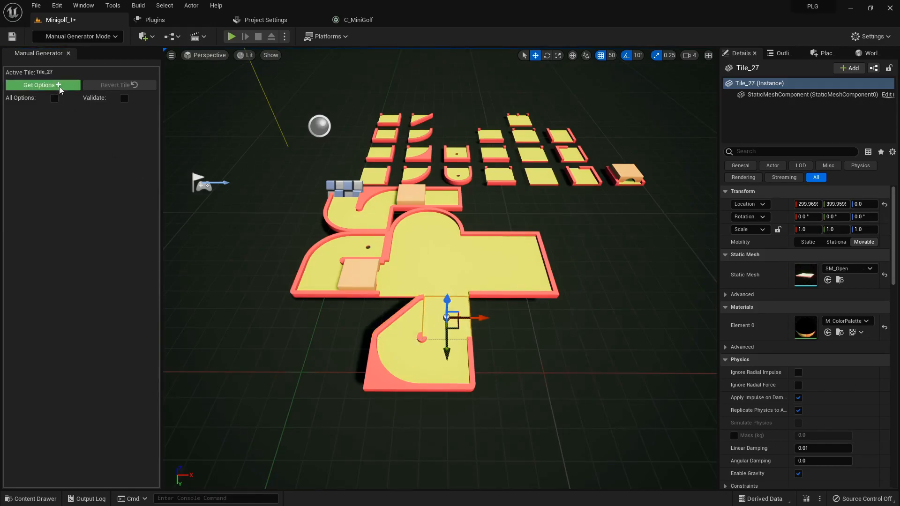
pyautogui.click(38, 85)
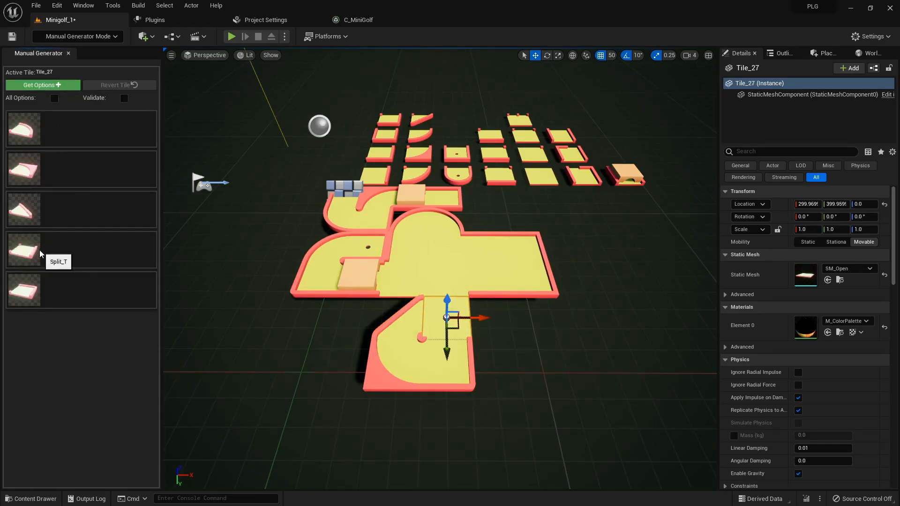
pyautogui.click(24, 169)
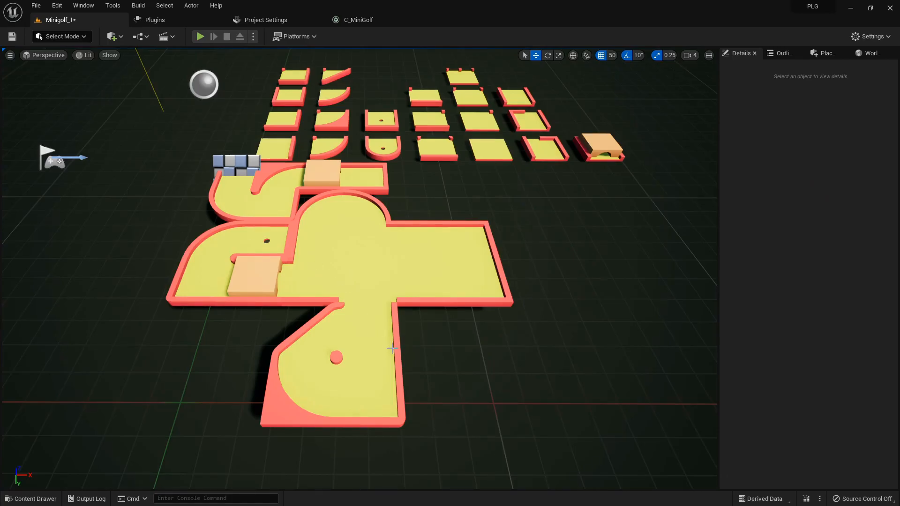
# Replace Tile_21 with a Walls_To_Open piece rotated 180°, then deselect it.
pyautogui.click(367, 284)
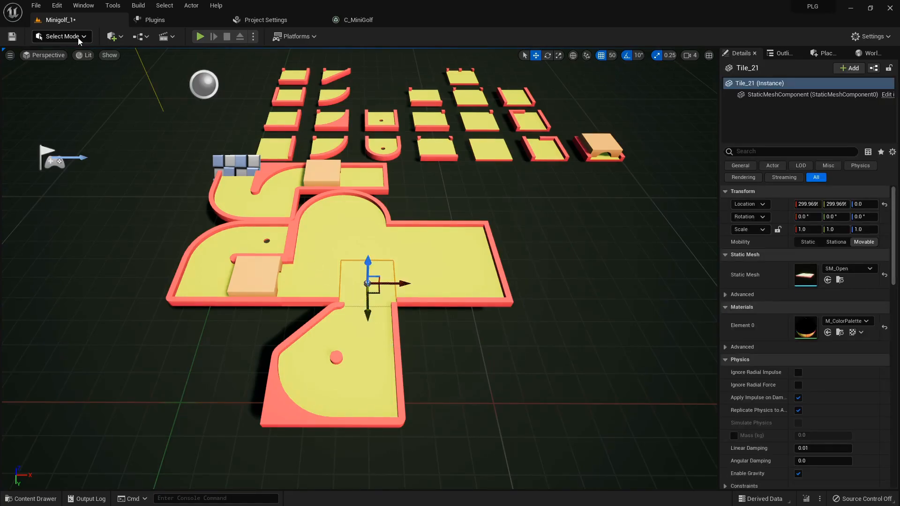
pyautogui.click(61, 36)
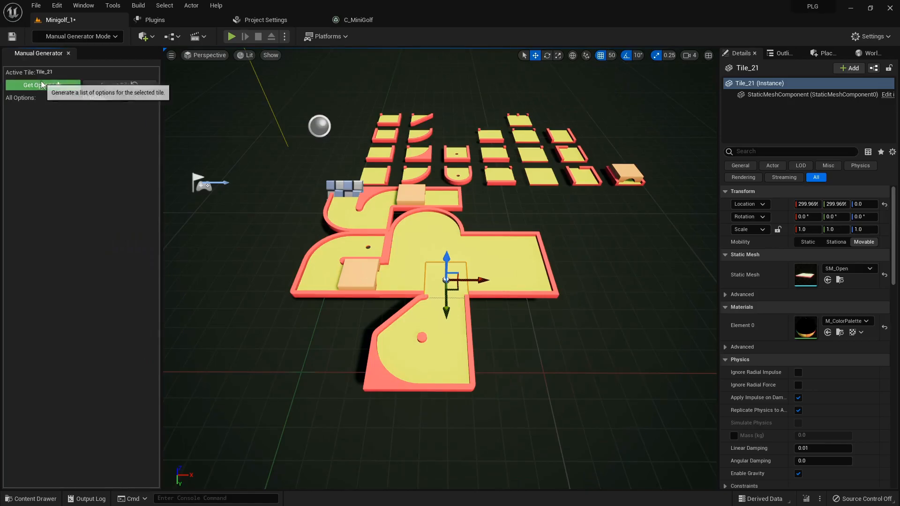
pyautogui.click(37, 85)
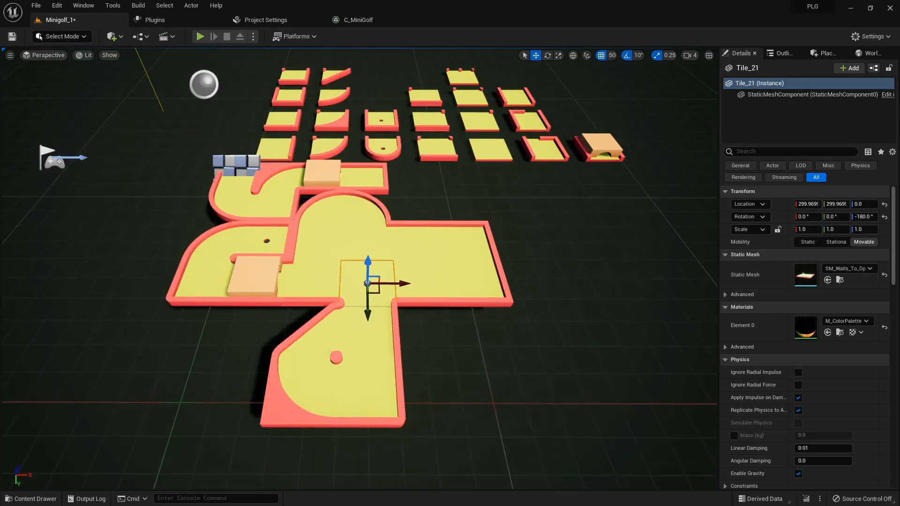
pyautogui.click(253, 315)
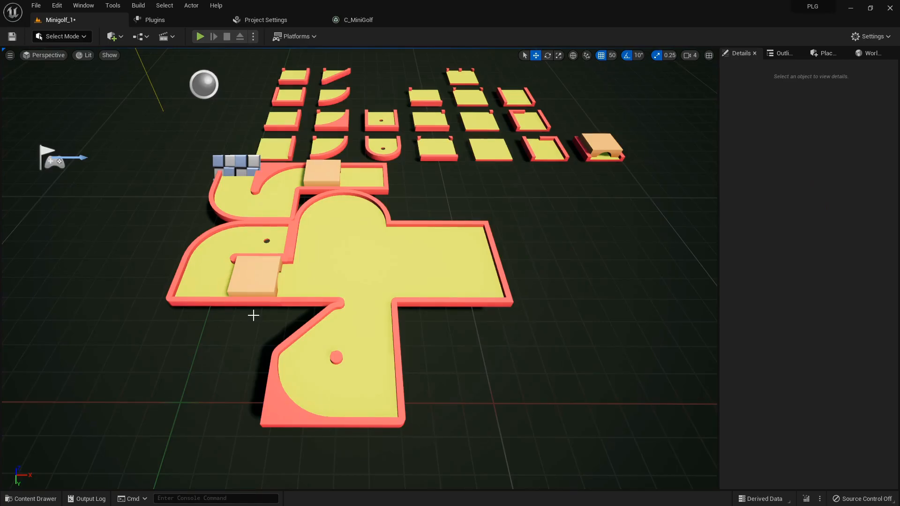